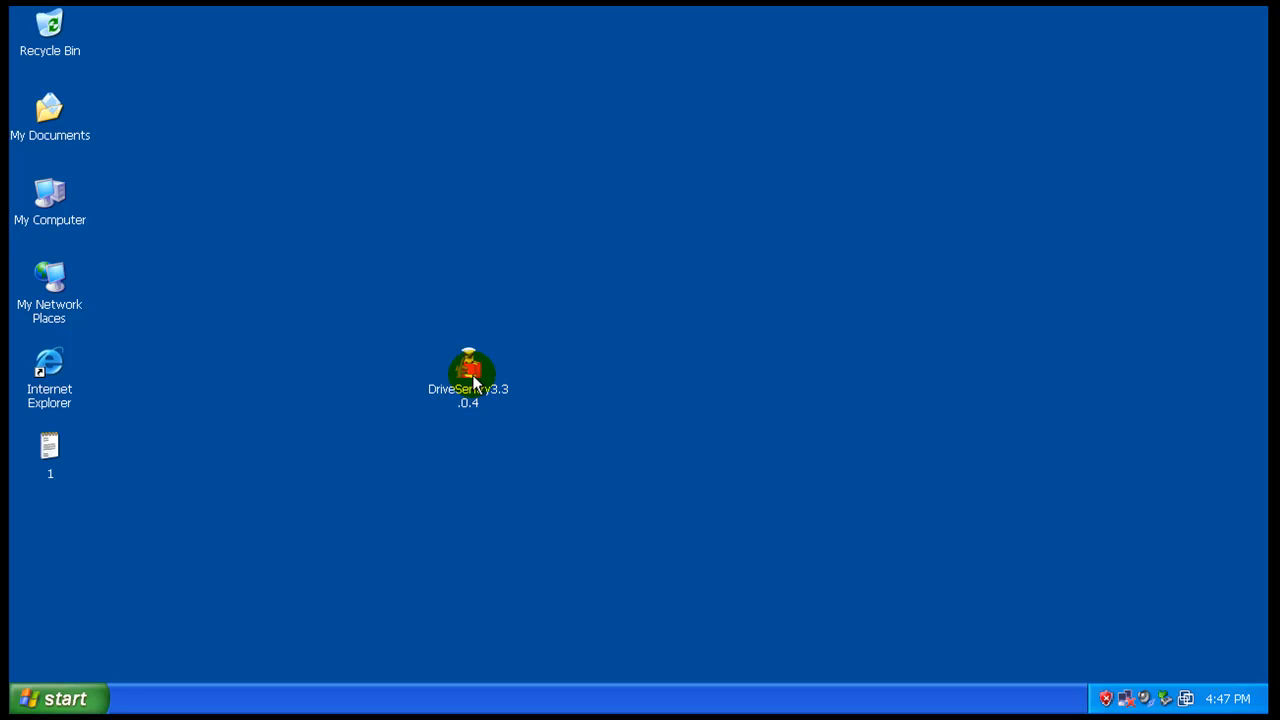
- Check the DriveSentry installer file's properties and close them
right_click(468, 376)
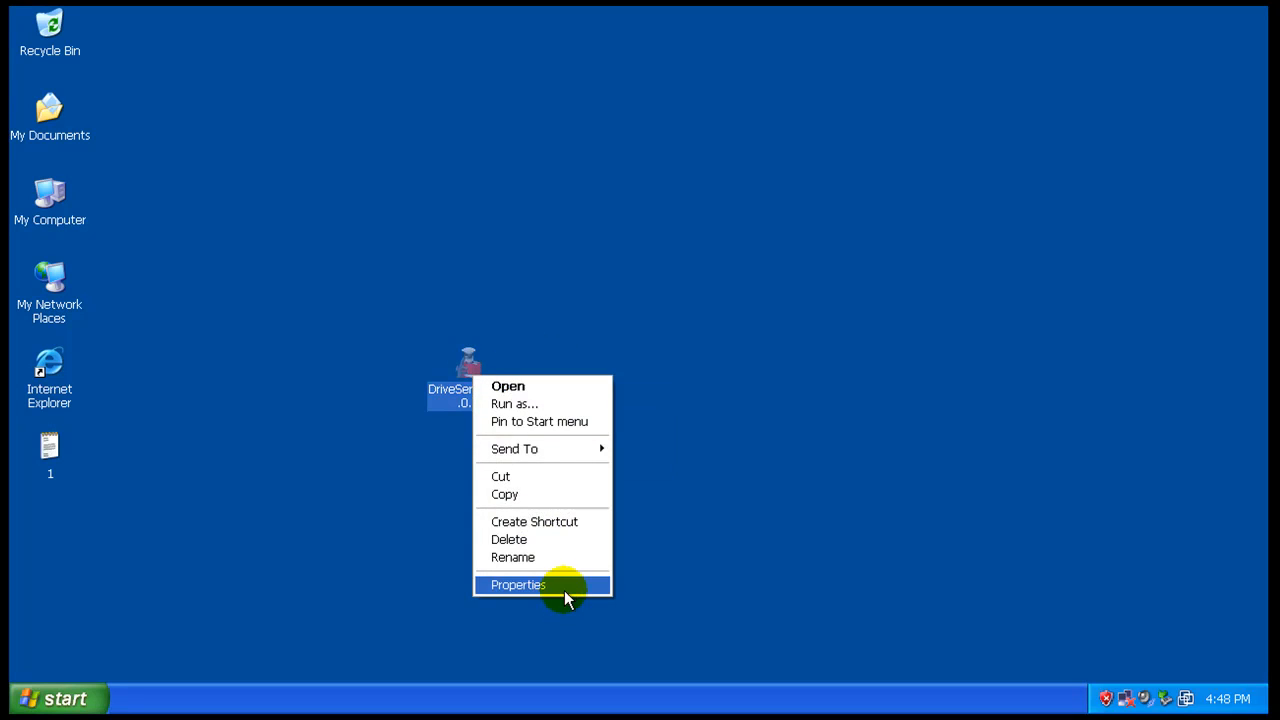
left_click(518, 584)
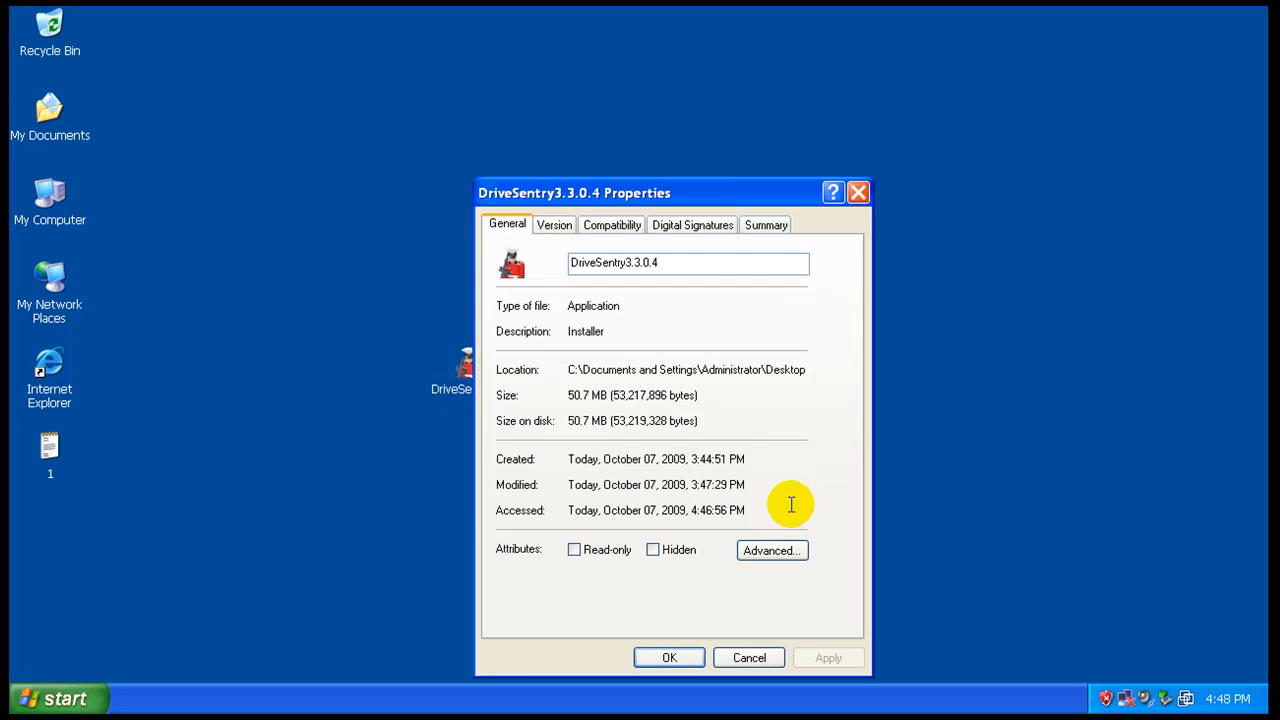
mouse_move(692, 296)
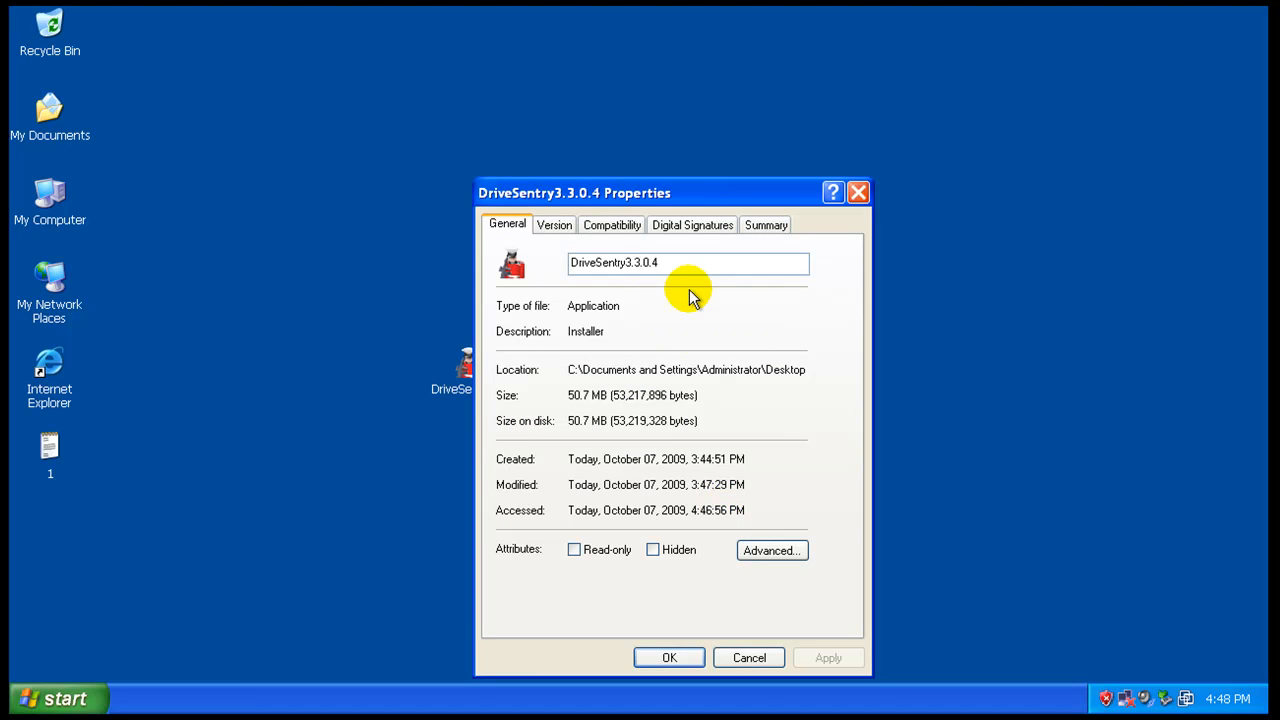
mouse_move(604, 300)
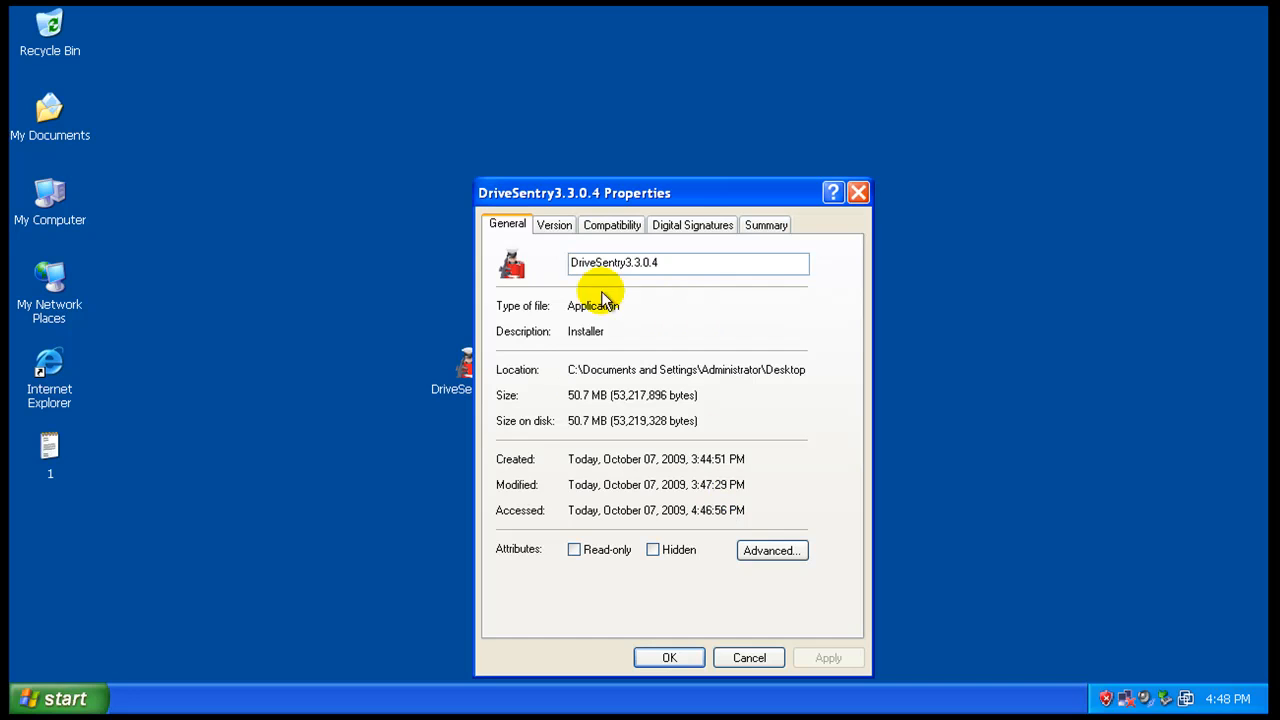
left_click(692, 224)
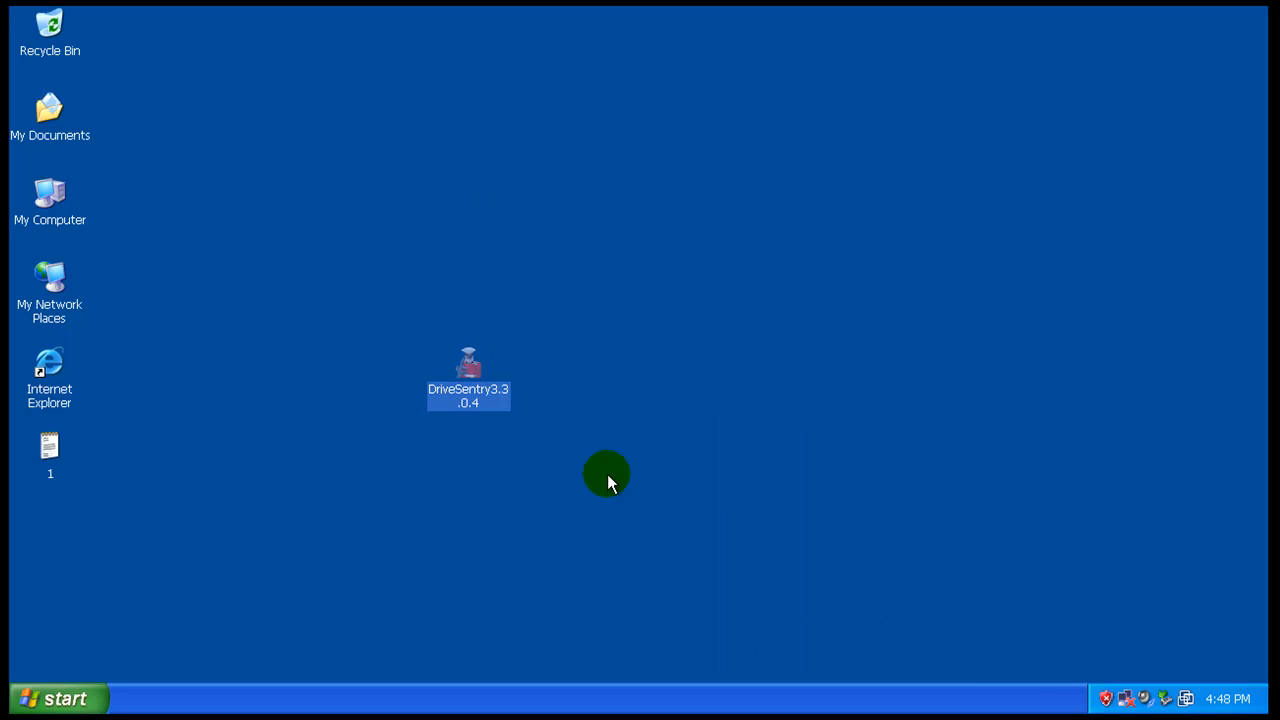
mouse_move(460, 364)
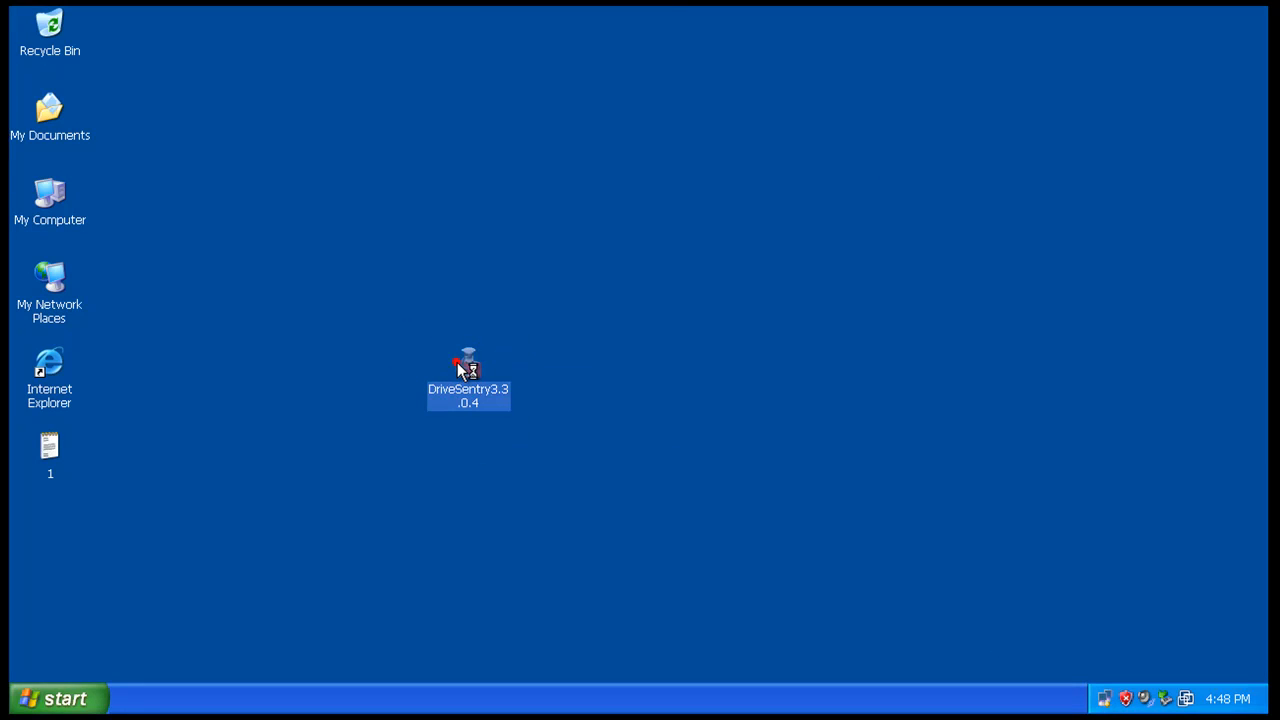
- Install DriveSentry 3.3 to the default folder and finish without viewing the readme
double_click(468, 370)
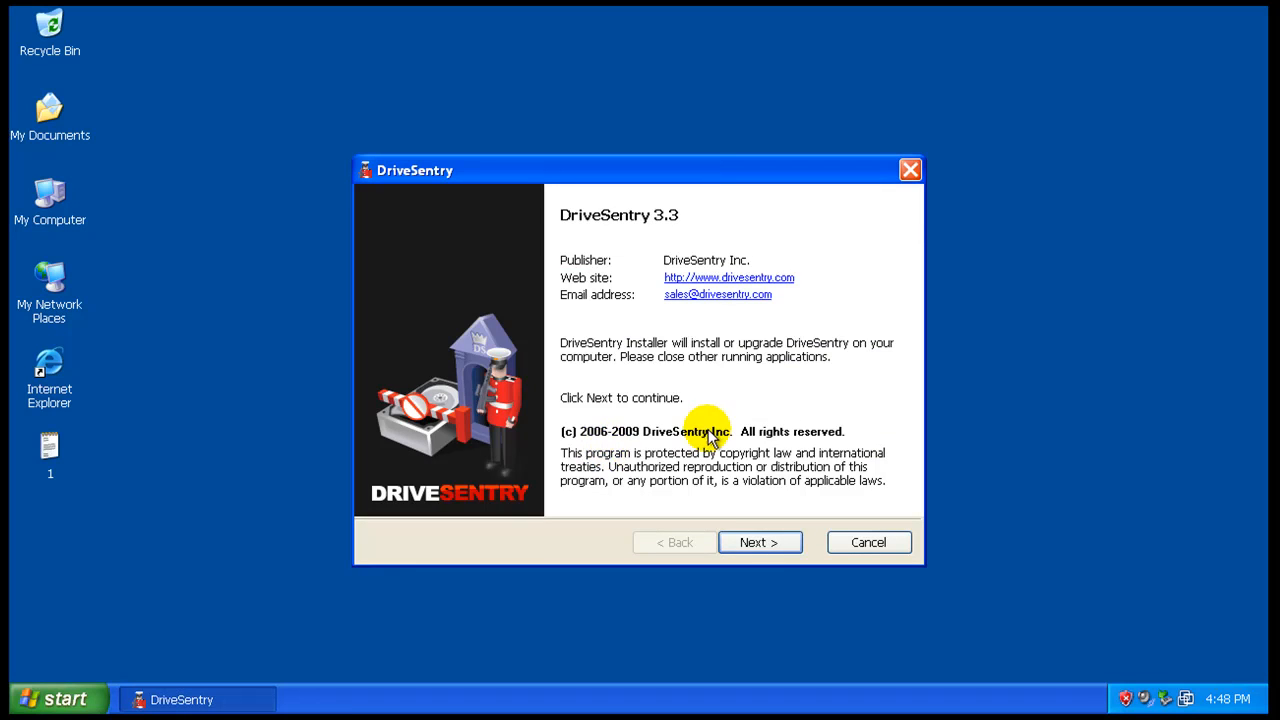
left_click(760, 542)
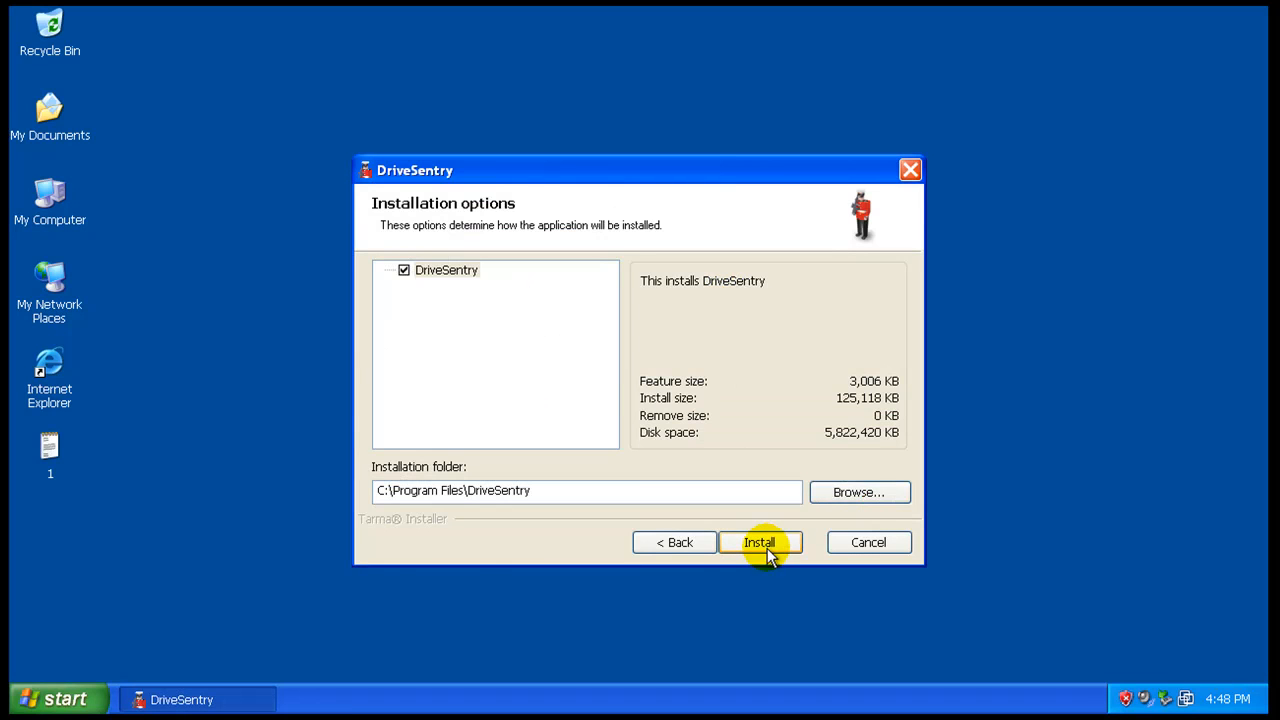
left_click(760, 542)
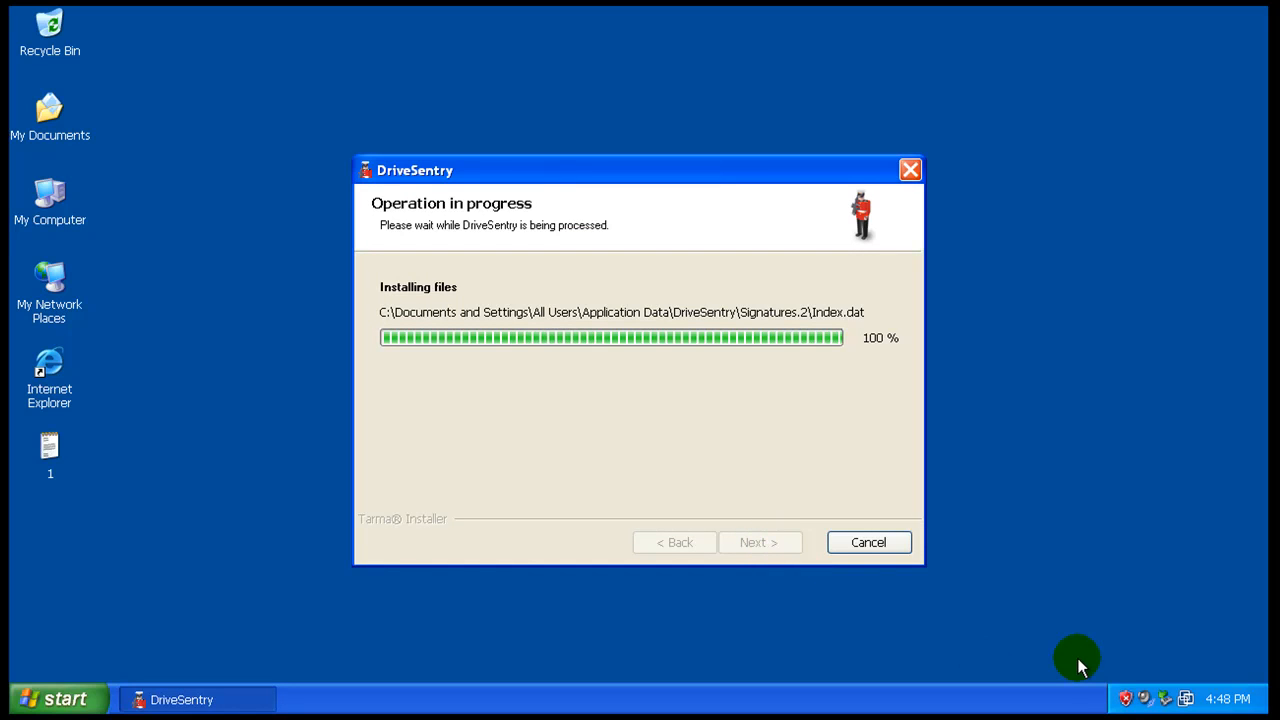
mouse_move(700, 420)
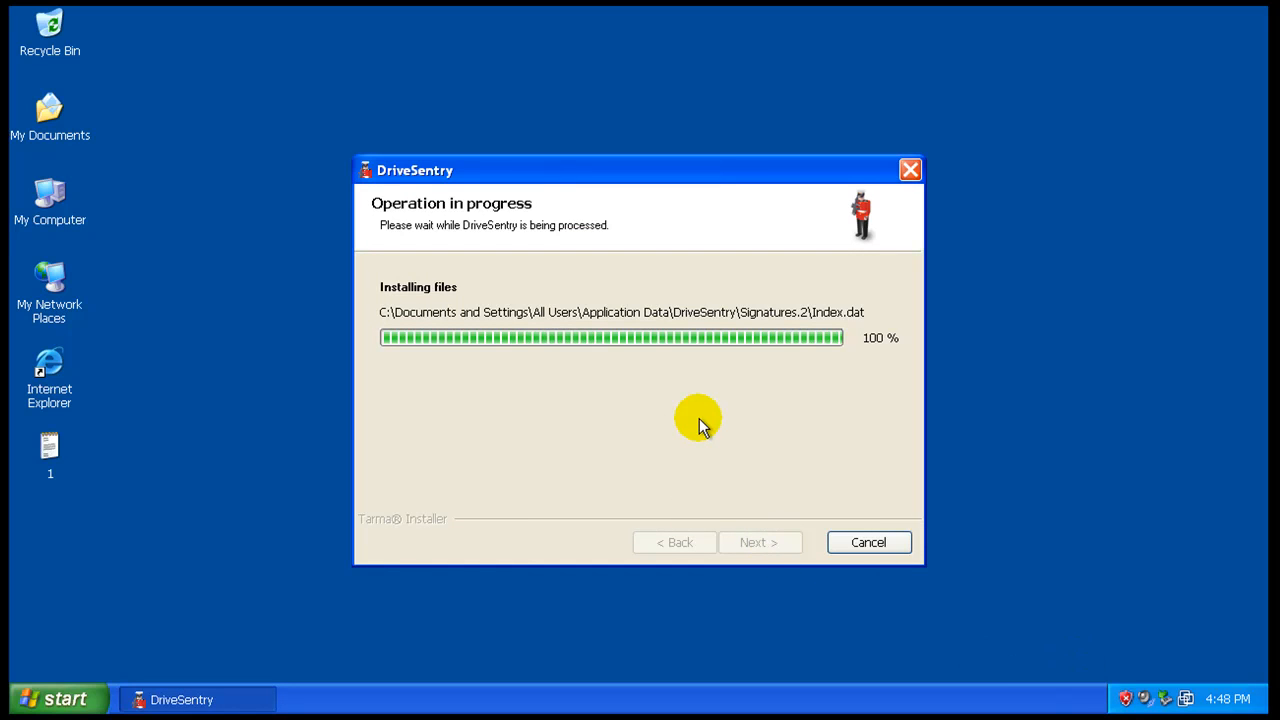
mouse_move(1036, 684)
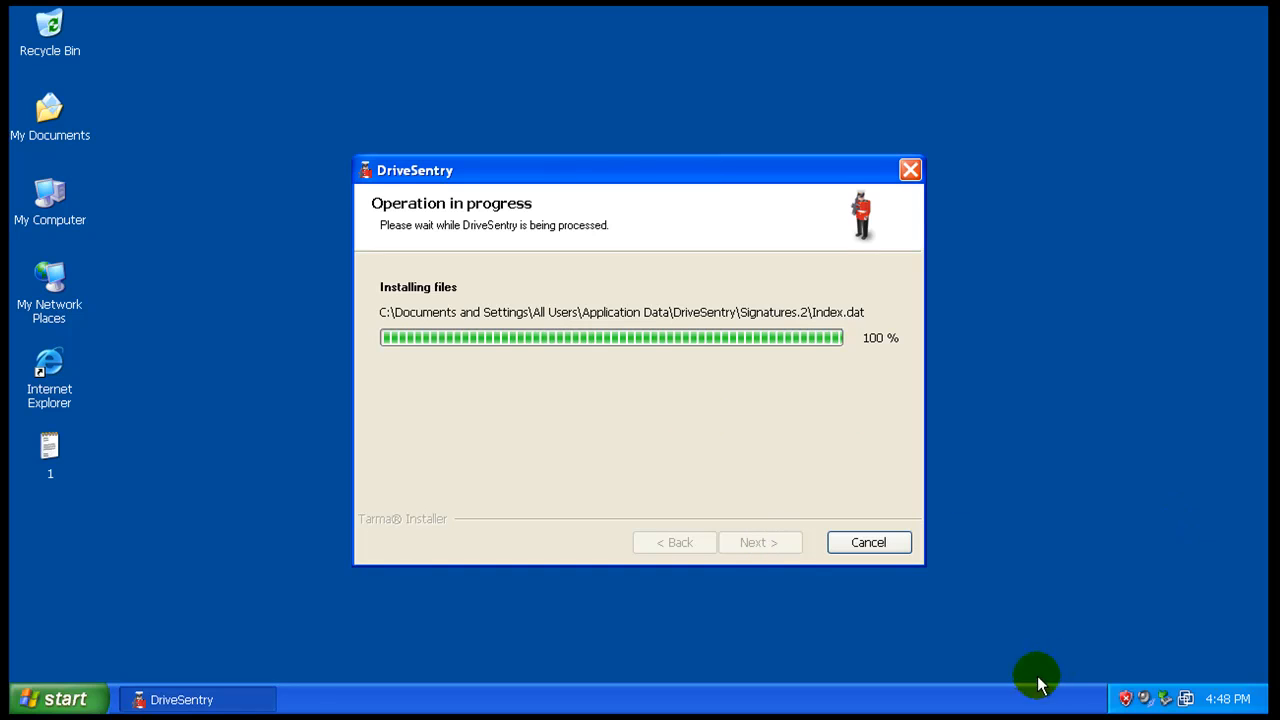
mouse_move(1050, 708)
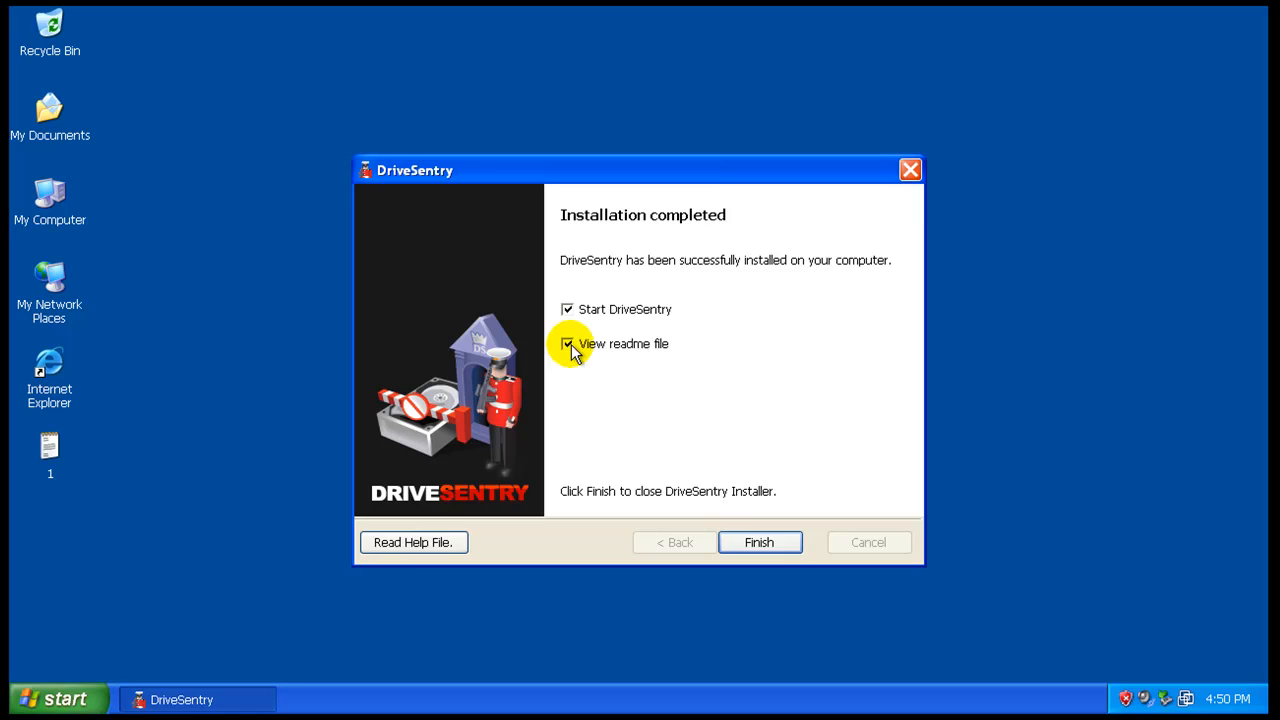
left_click(760, 542)
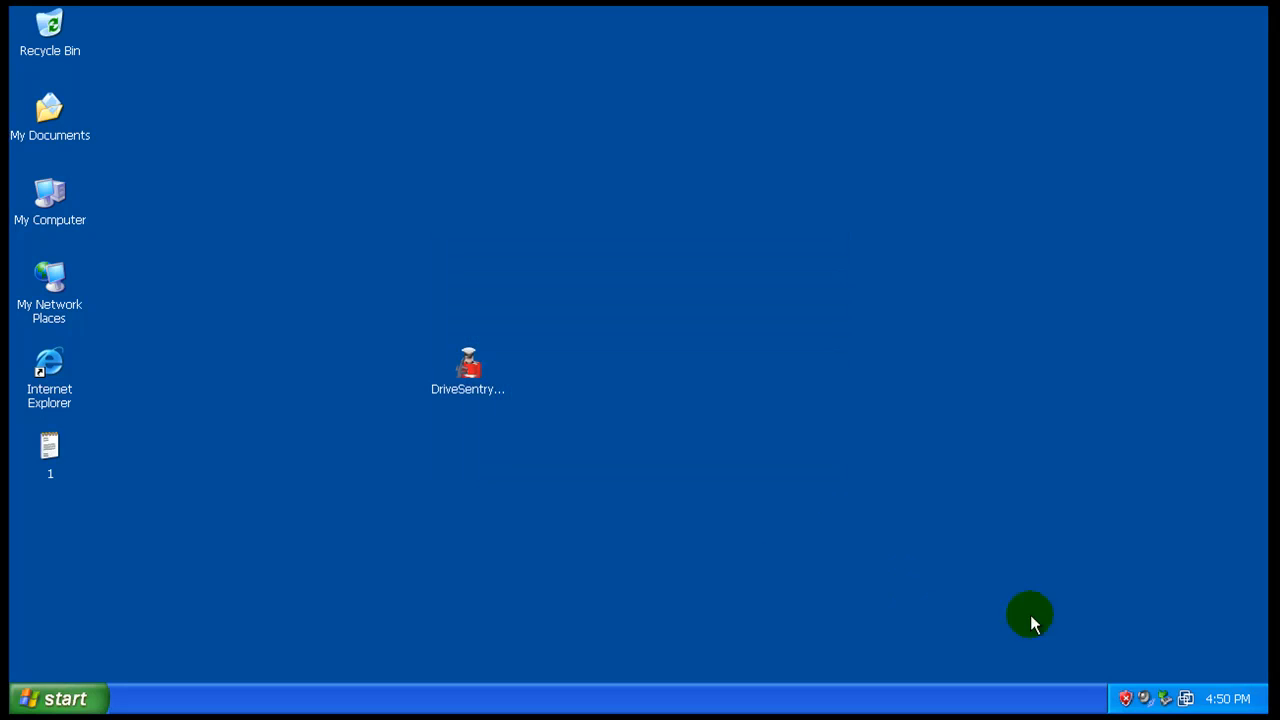
mouse_move(1148, 640)
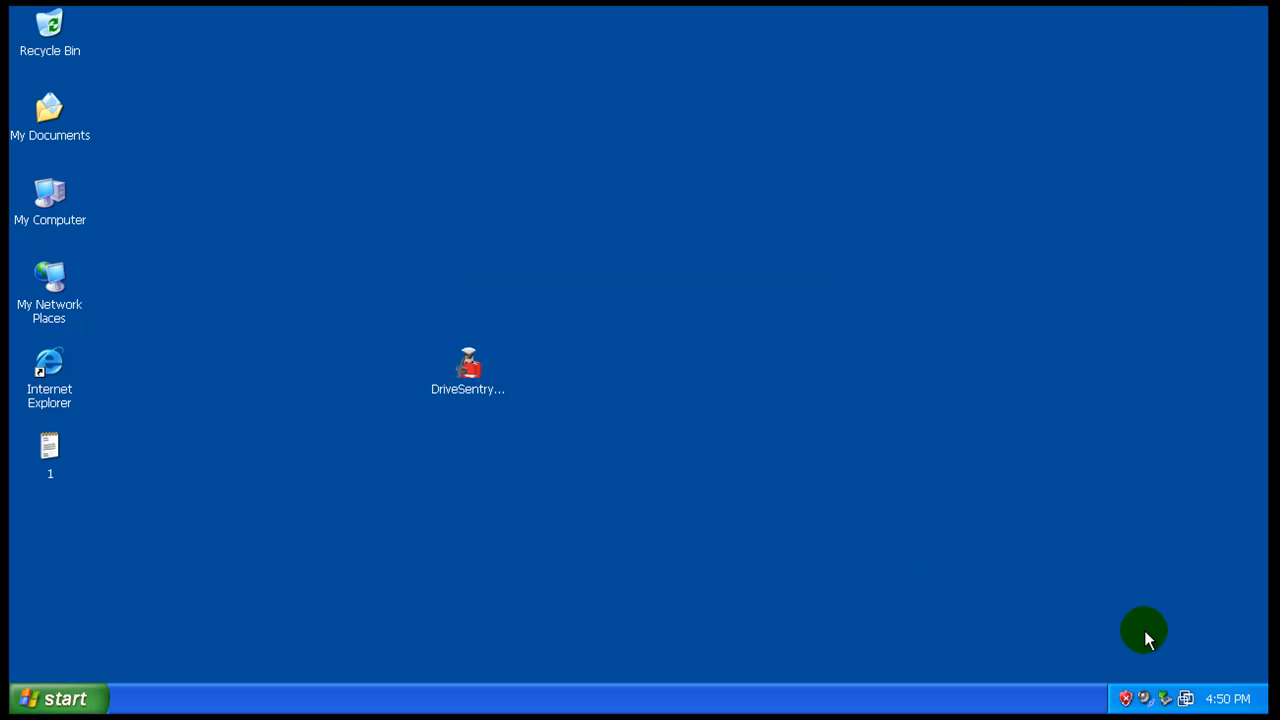
double_click(468, 364)
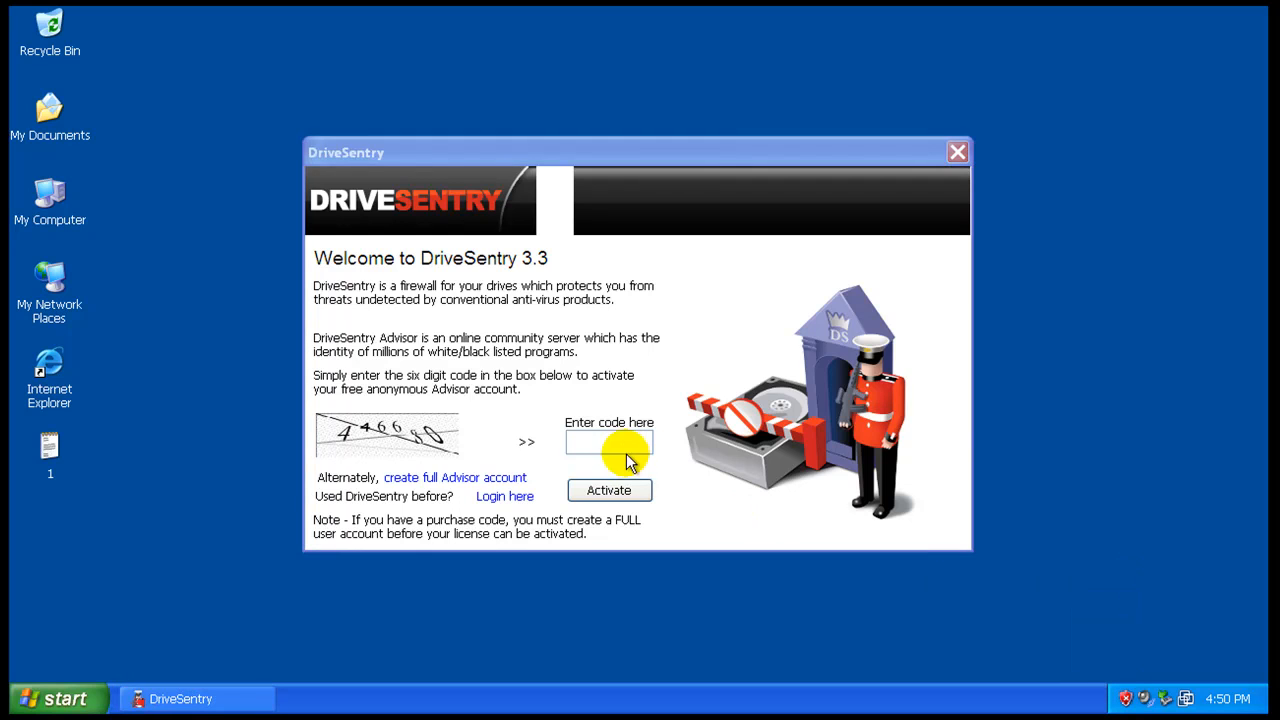
type("44")
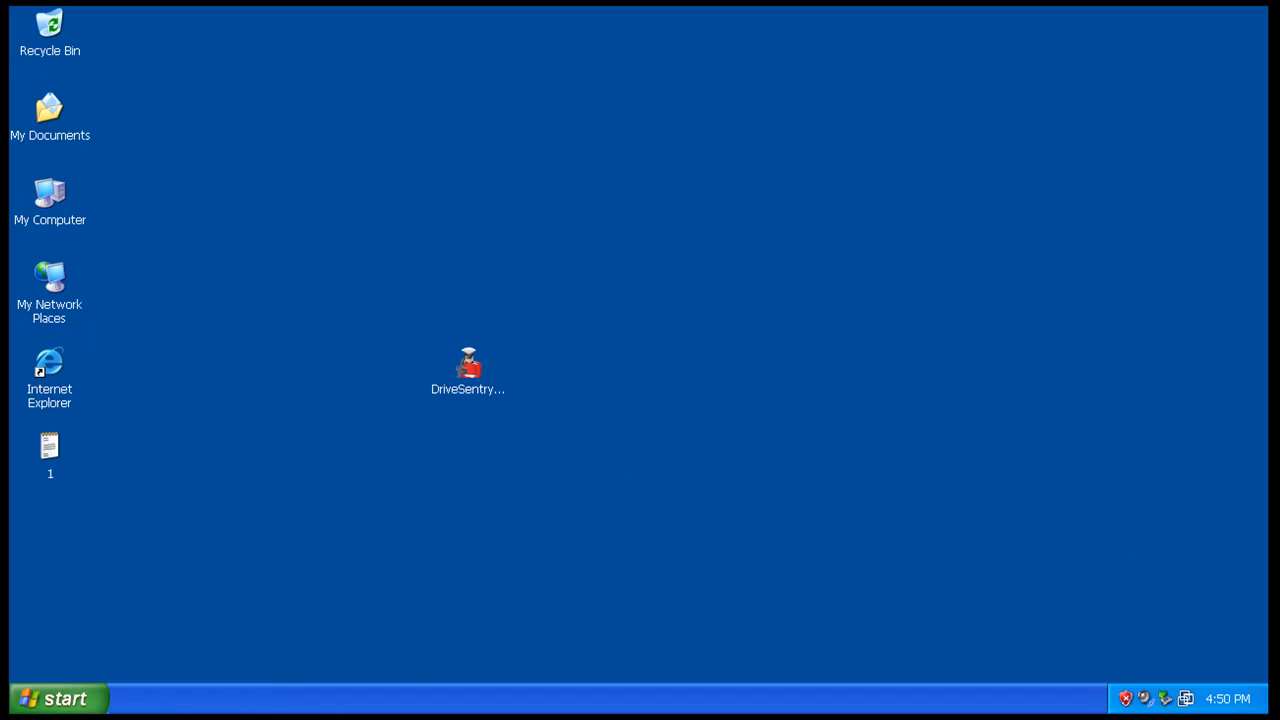
- Synchronize the signature database from the Database Update page and return to the main window
double_click(468, 364)
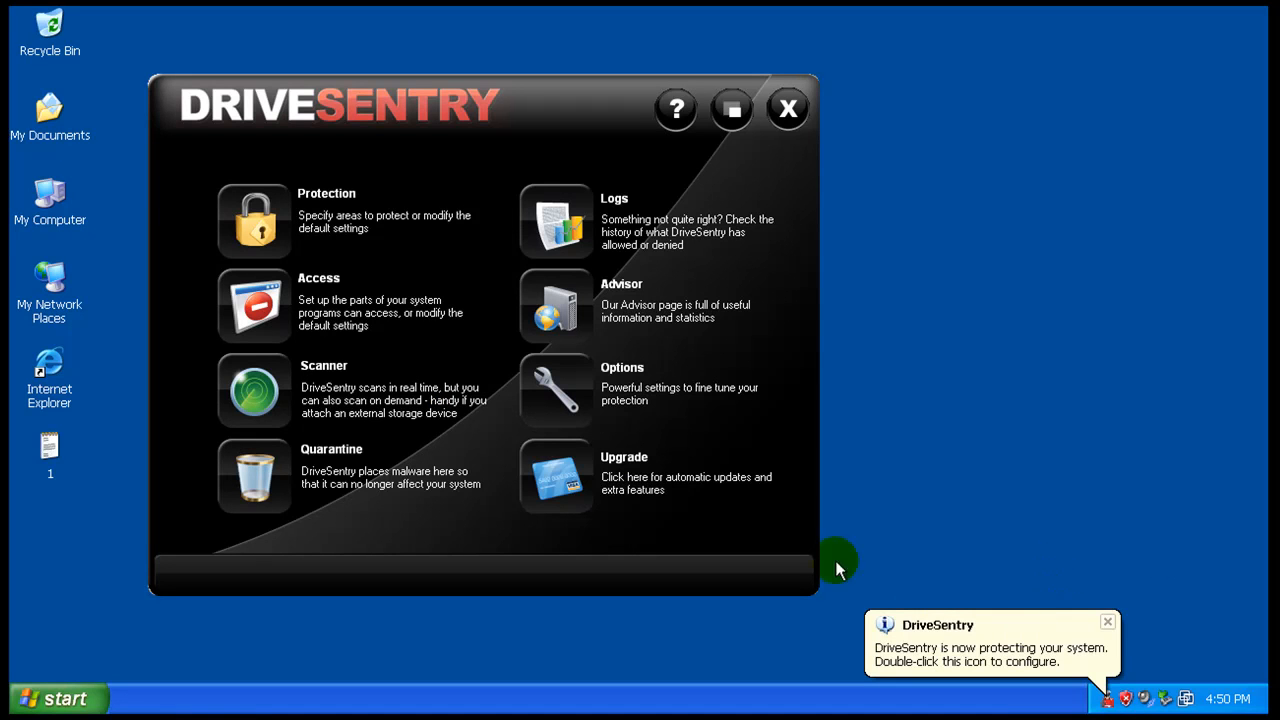
left_click(556, 476)
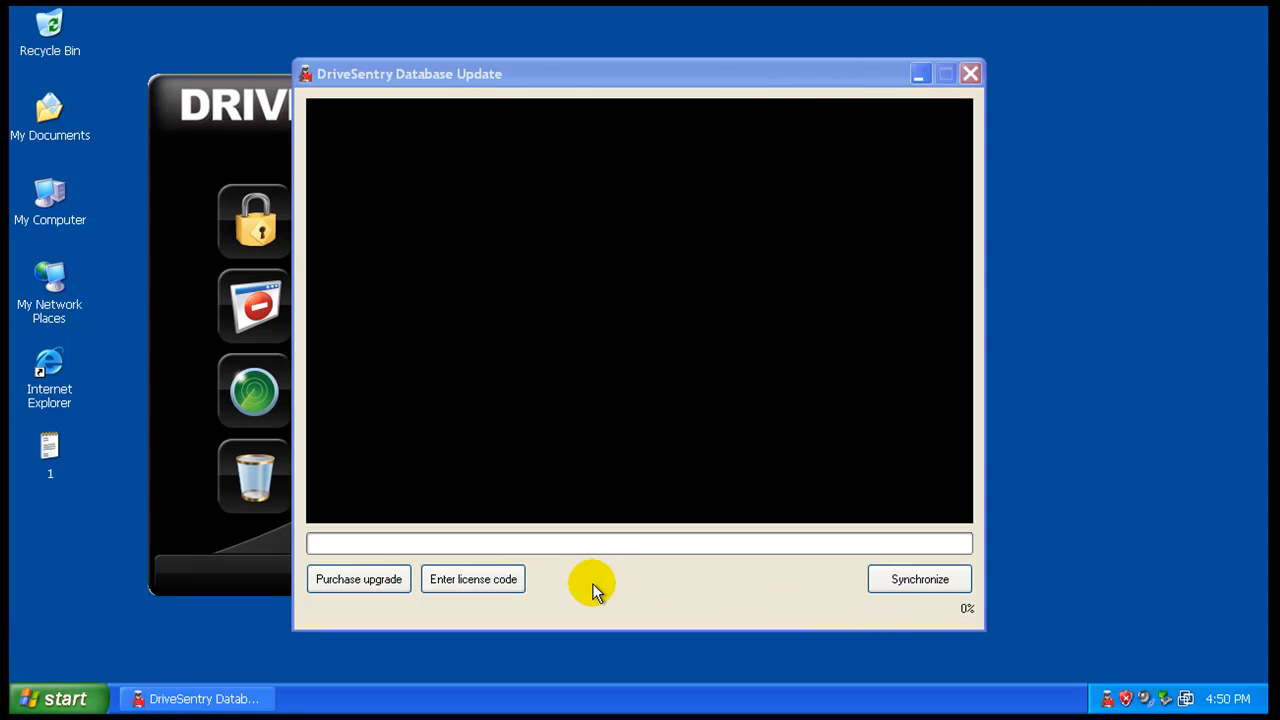
left_click(918, 580)
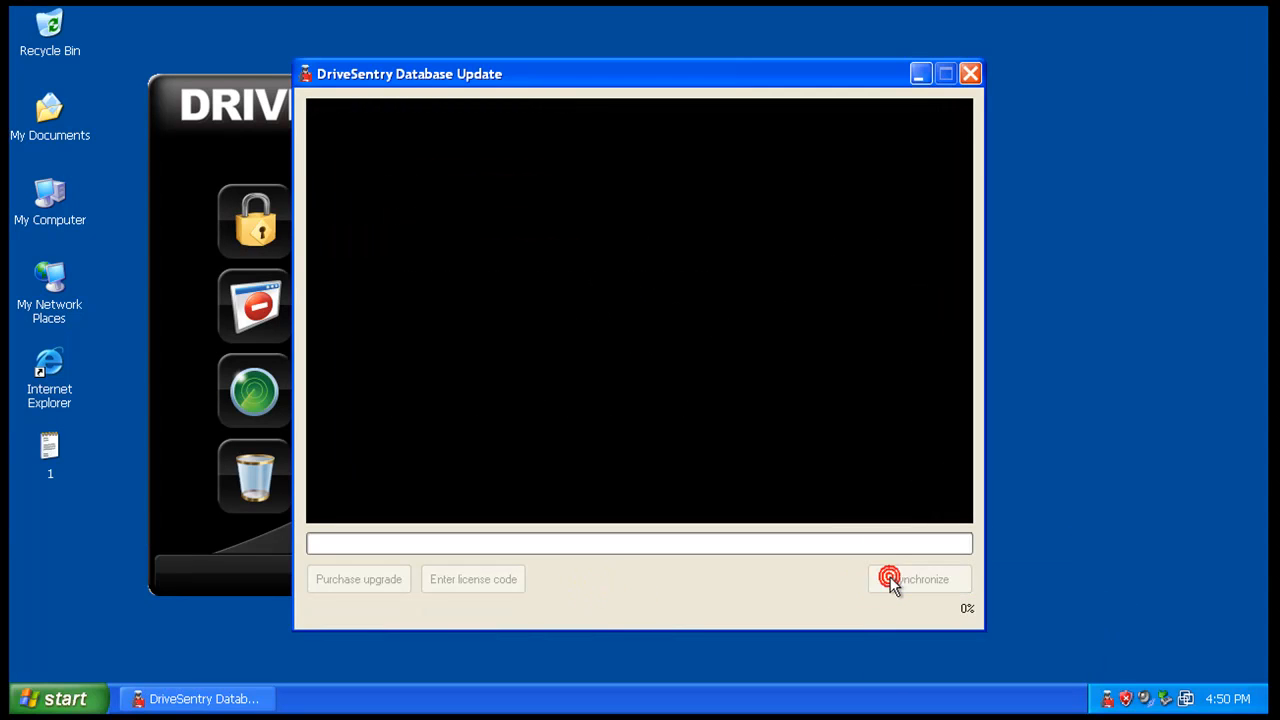
left_click(918, 580)
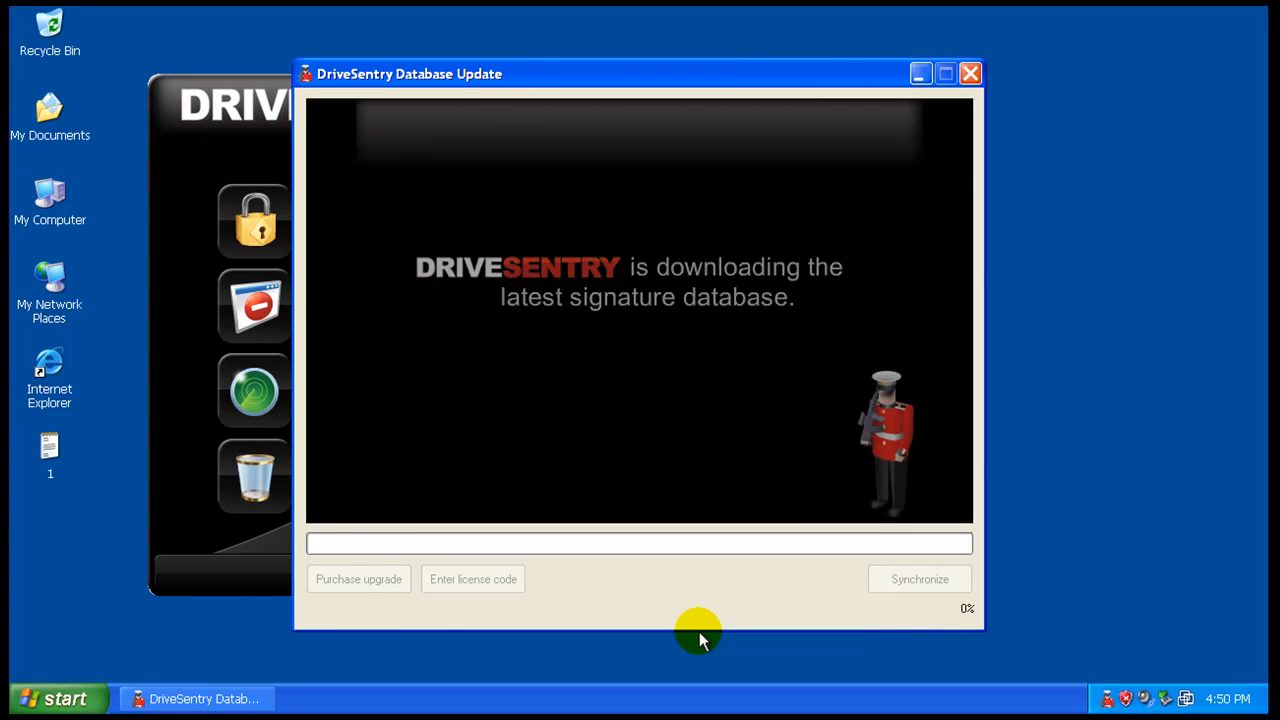
mouse_move(808, 544)
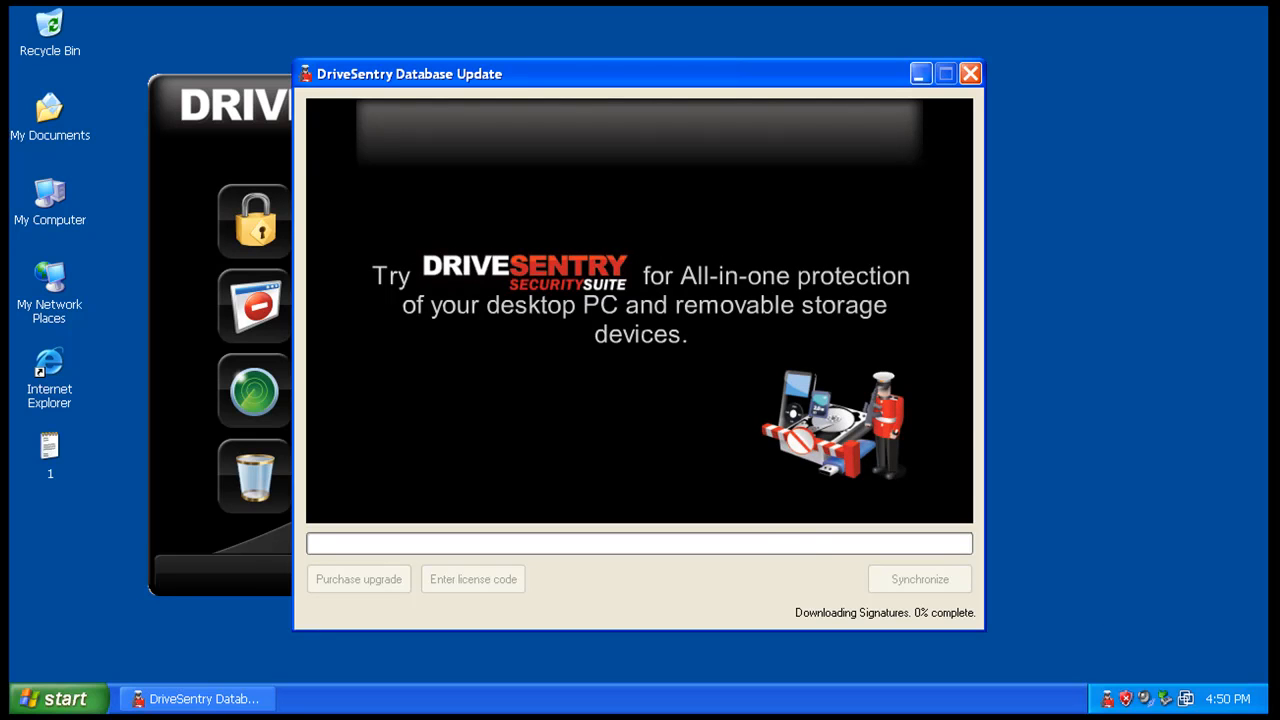
left_click(918, 580)
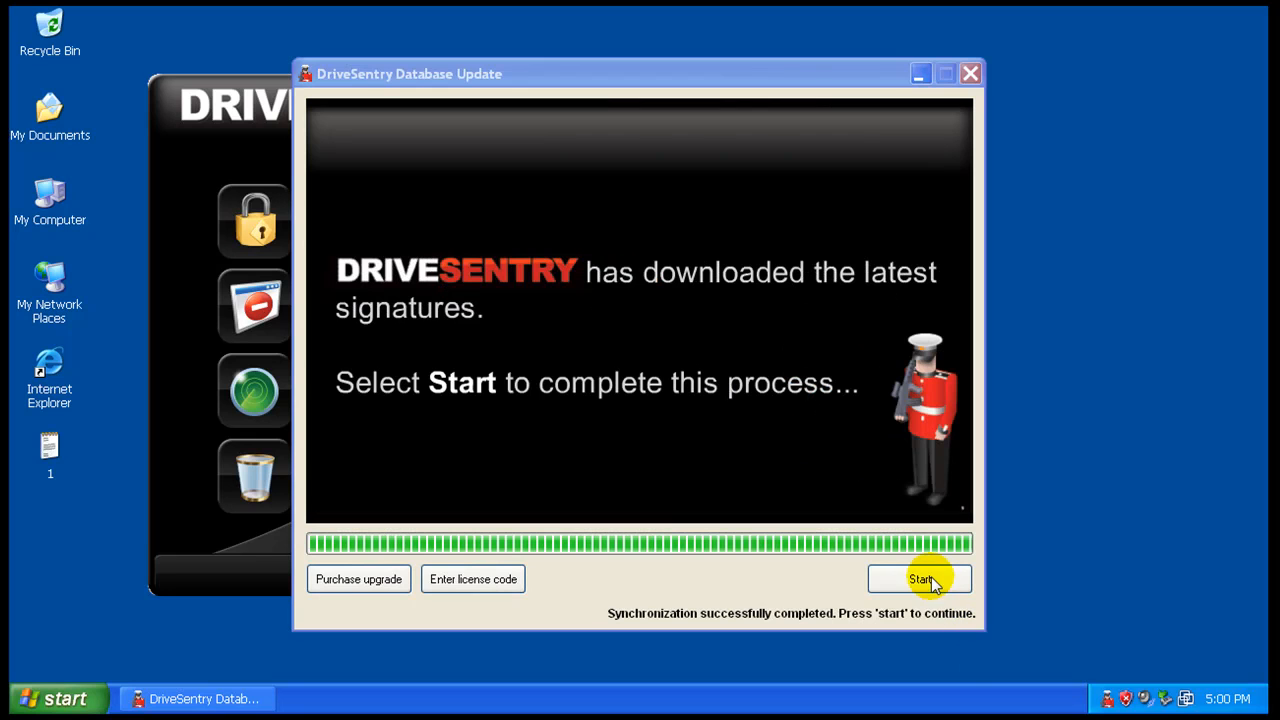
left_click(920, 580)
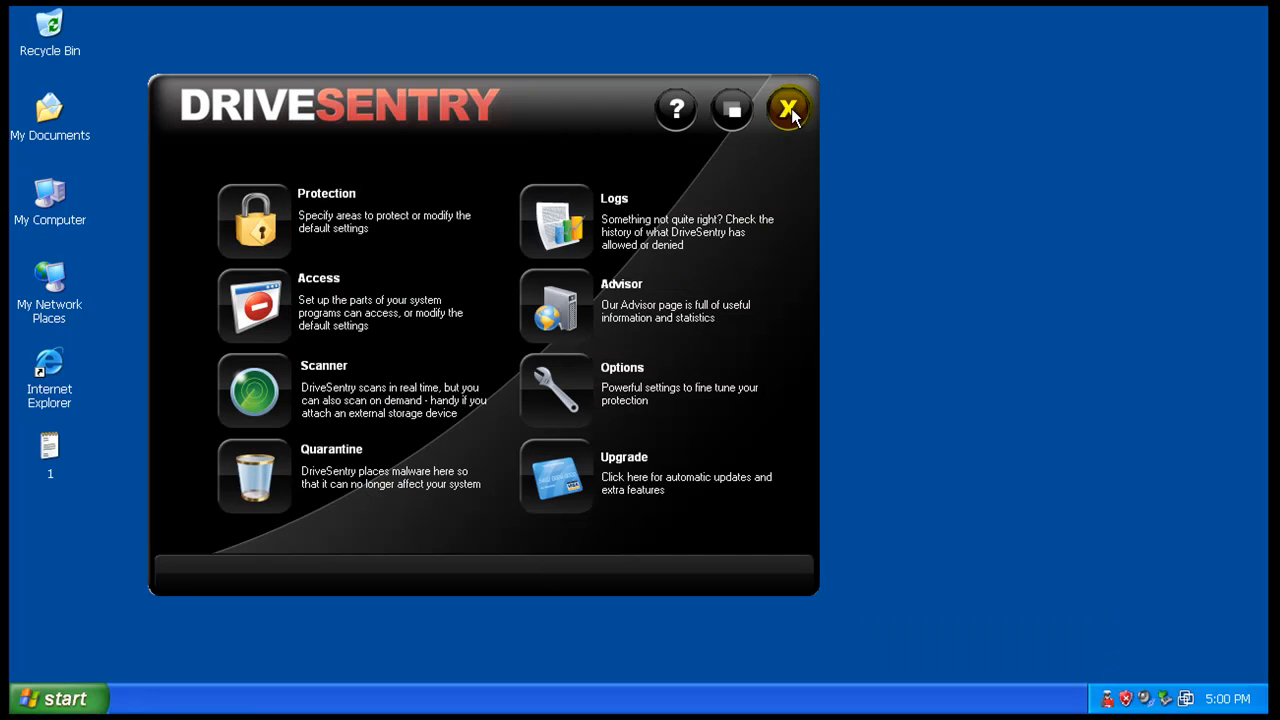
mouse_move(564, 390)
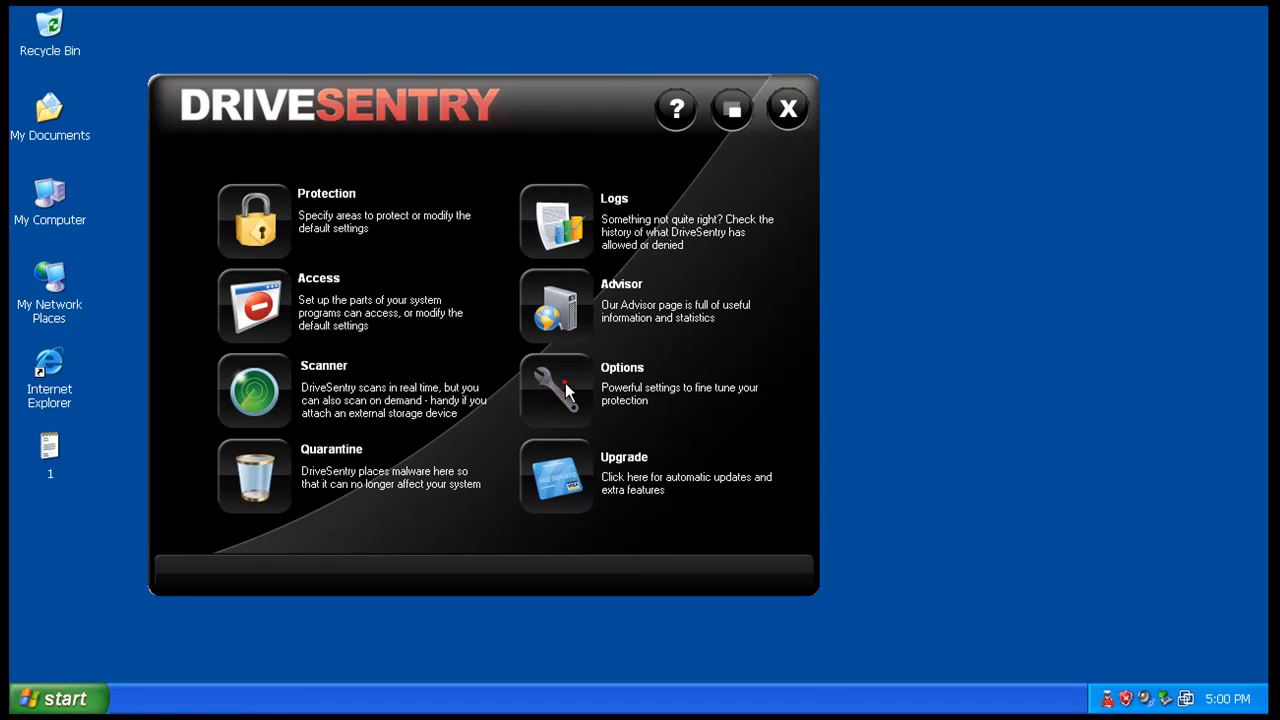
- Start full synchronization under Local Database Settings on the Options page
left_click(556, 390)
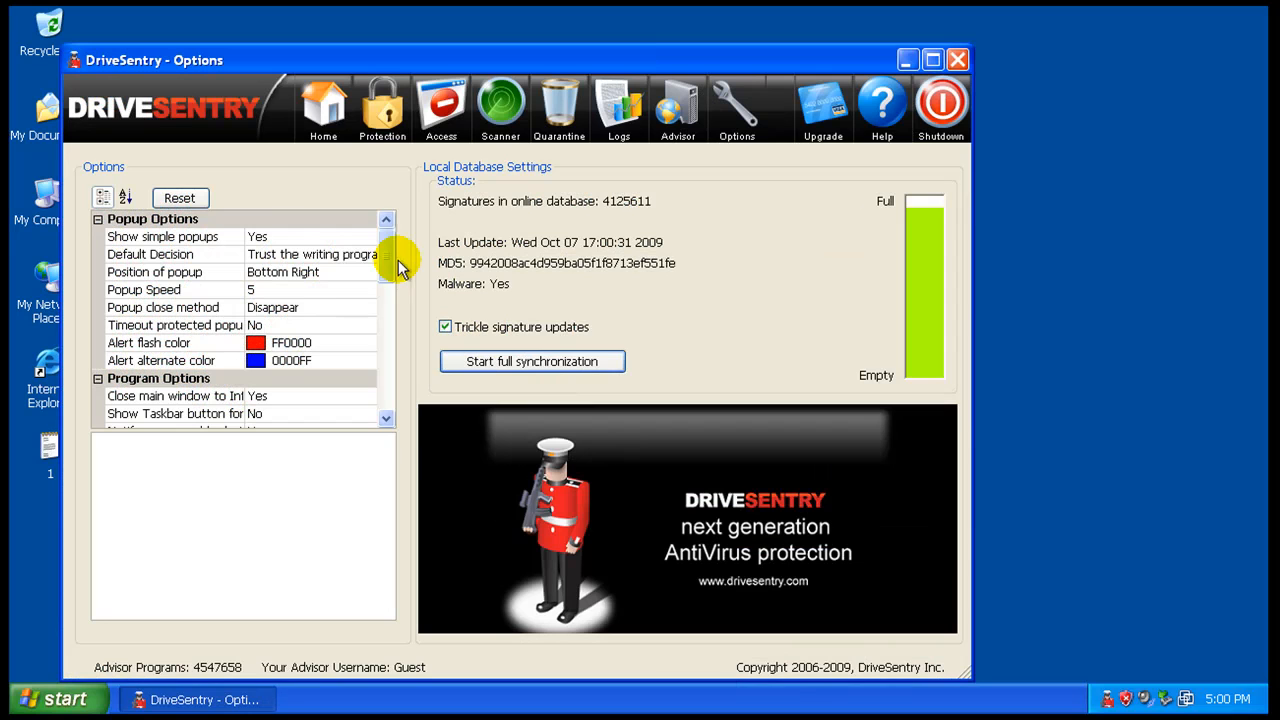
left_click(532, 360)
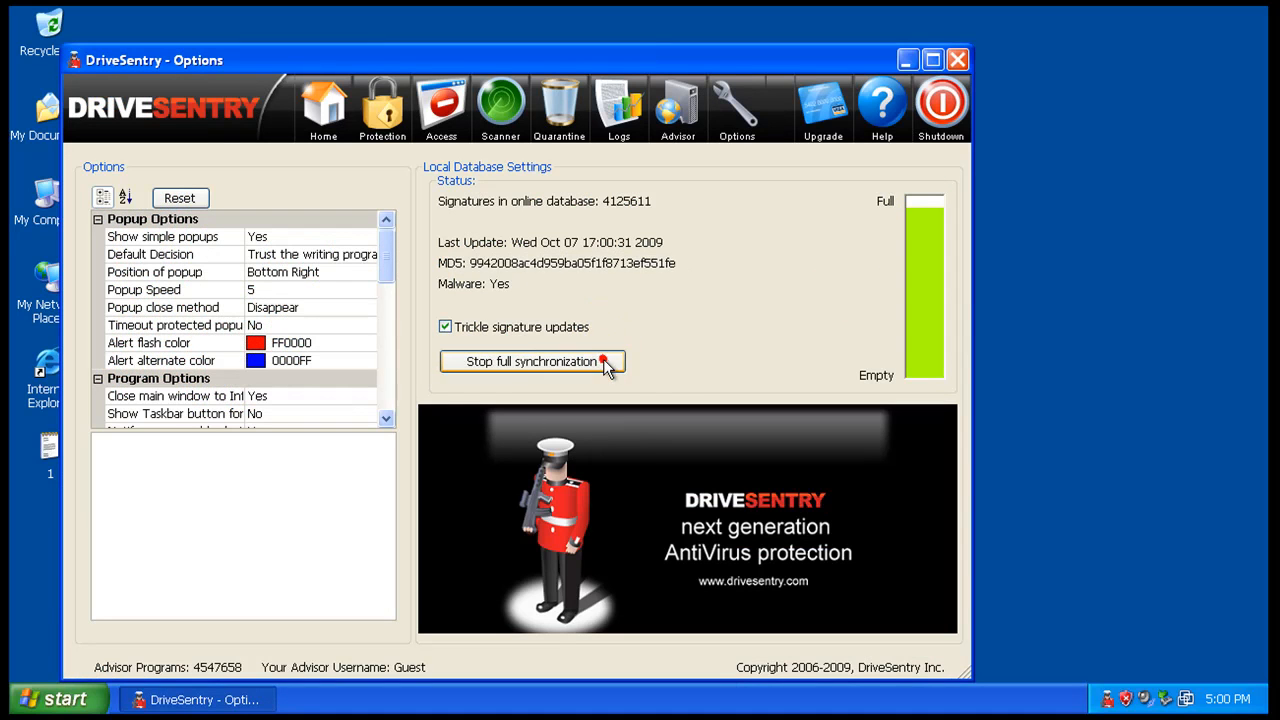
mouse_move(610, 360)
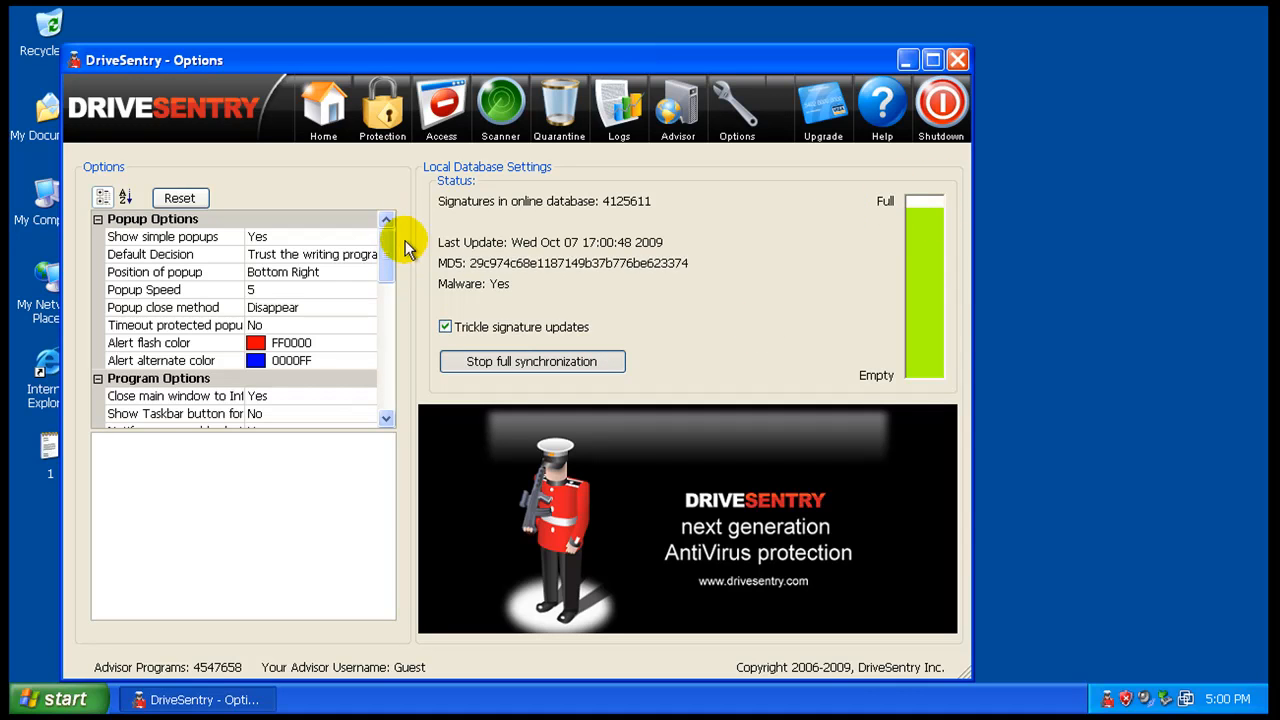
scroll("down", 3)
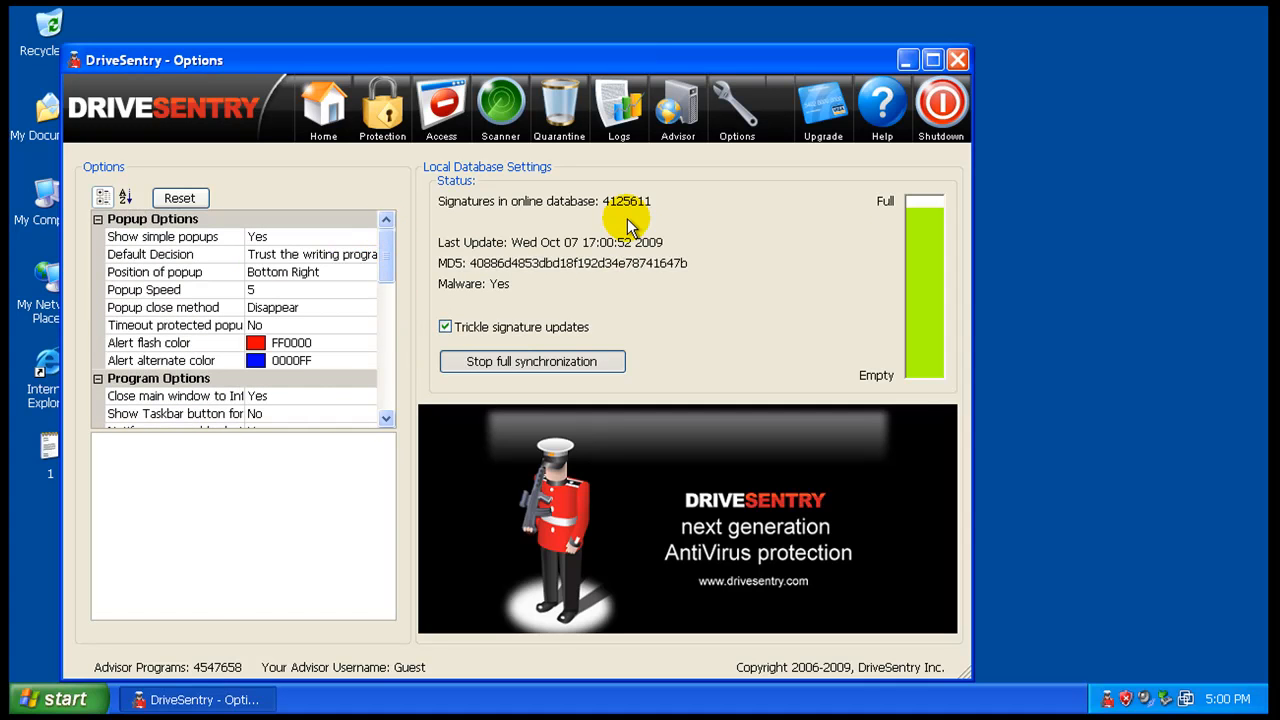
left_click(380, 108)
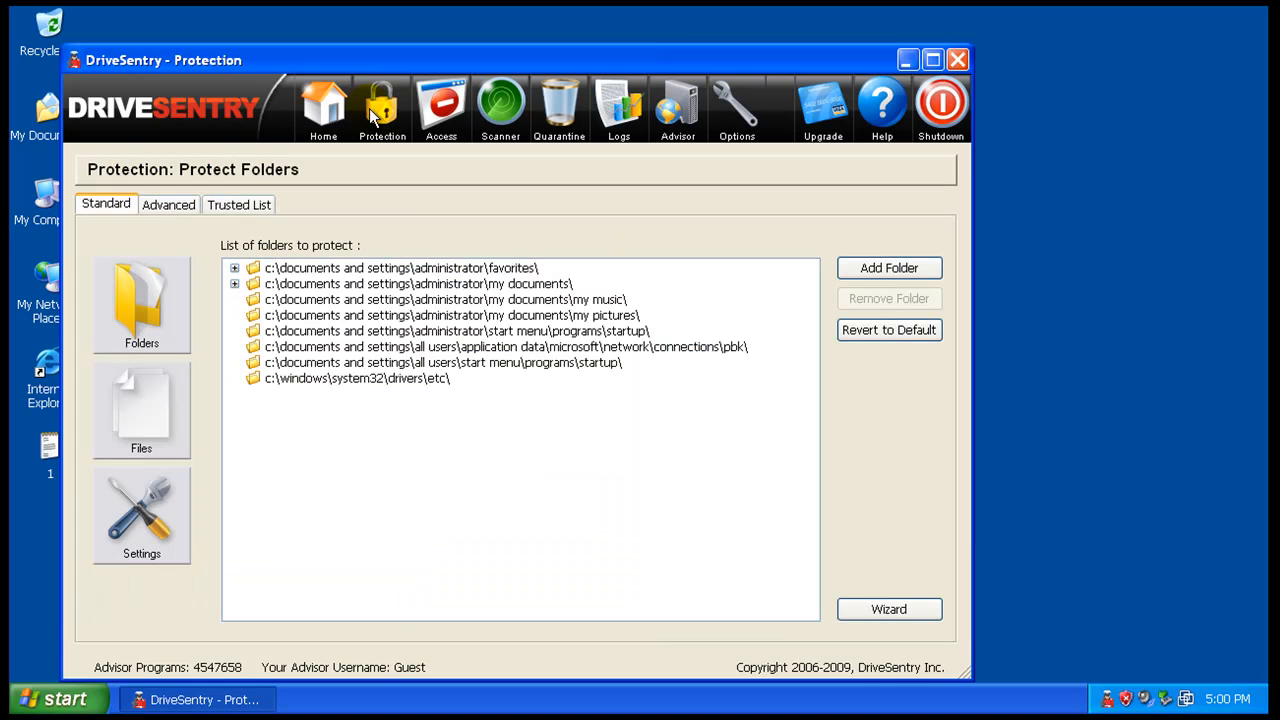
left_click(168, 204)
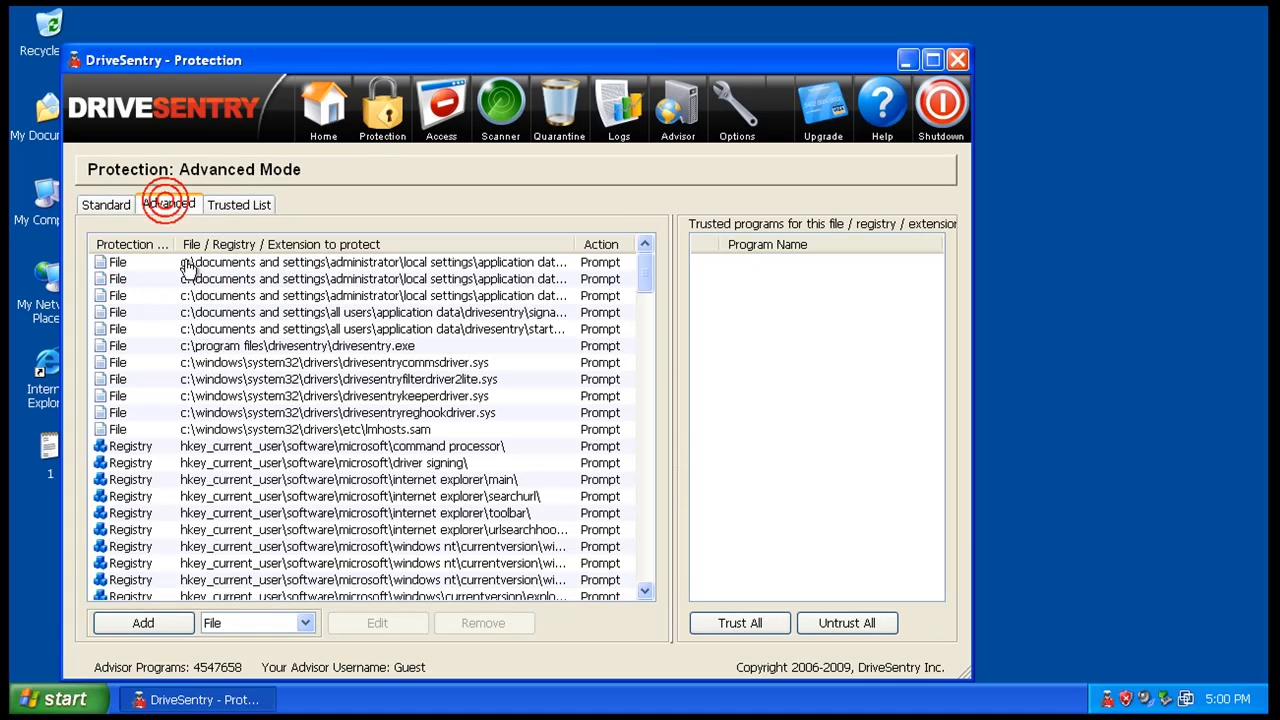
left_click(240, 204)
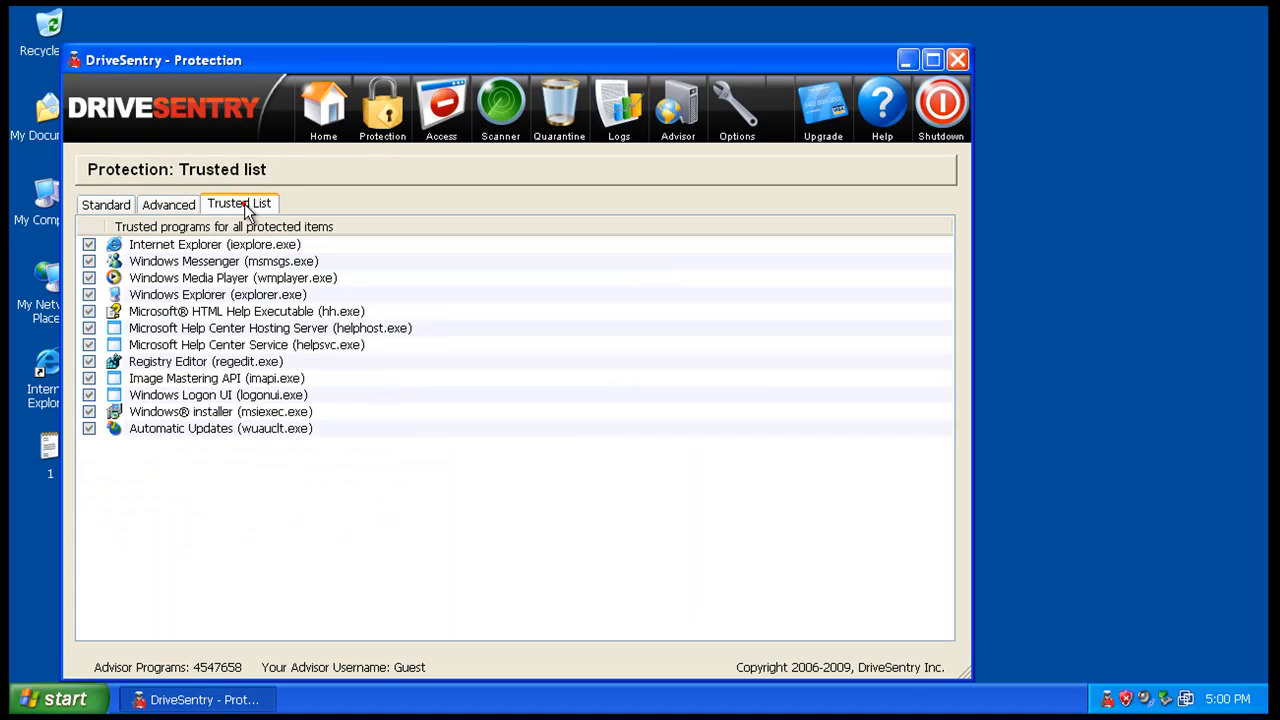
left_click(104, 204)
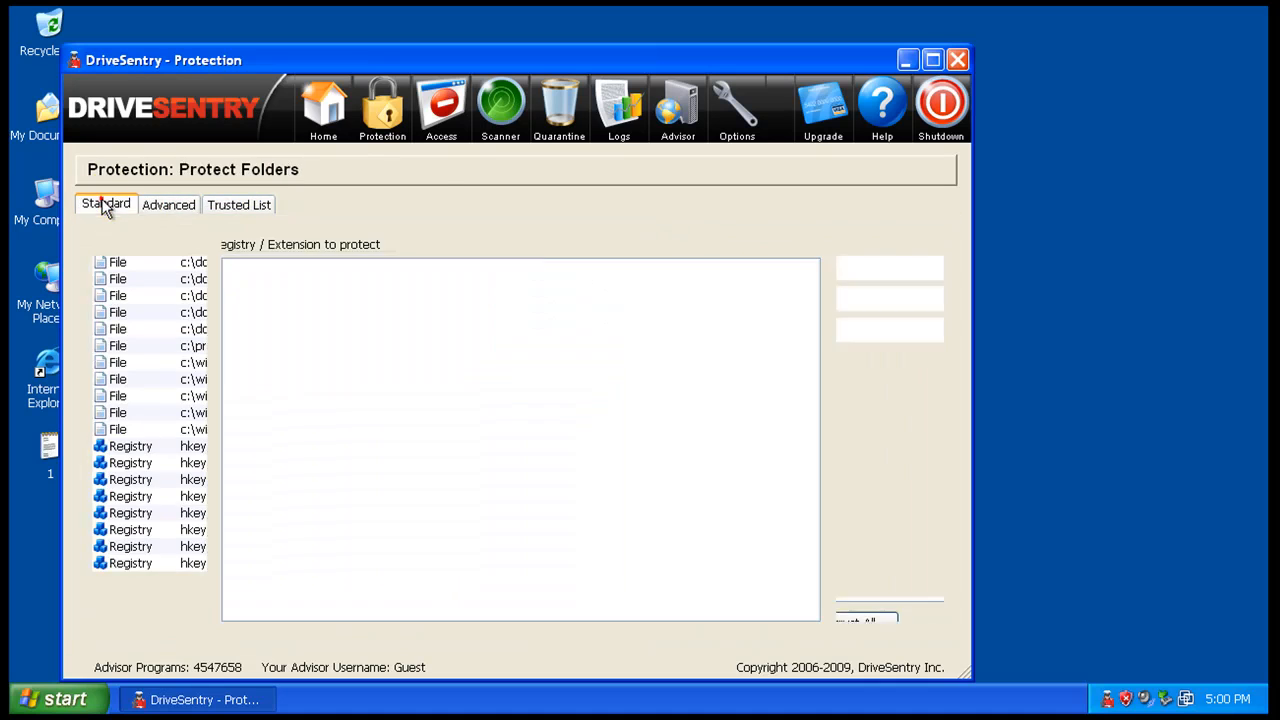
left_click(440, 104)
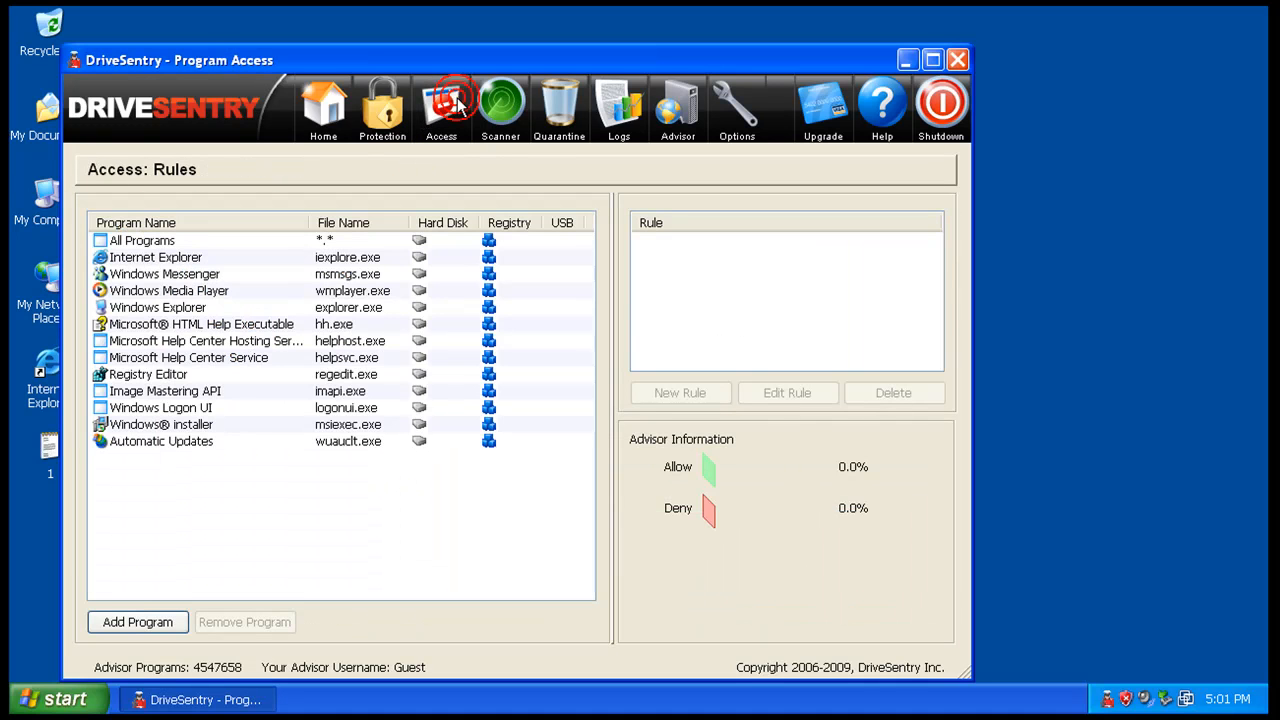
left_click(500, 108)
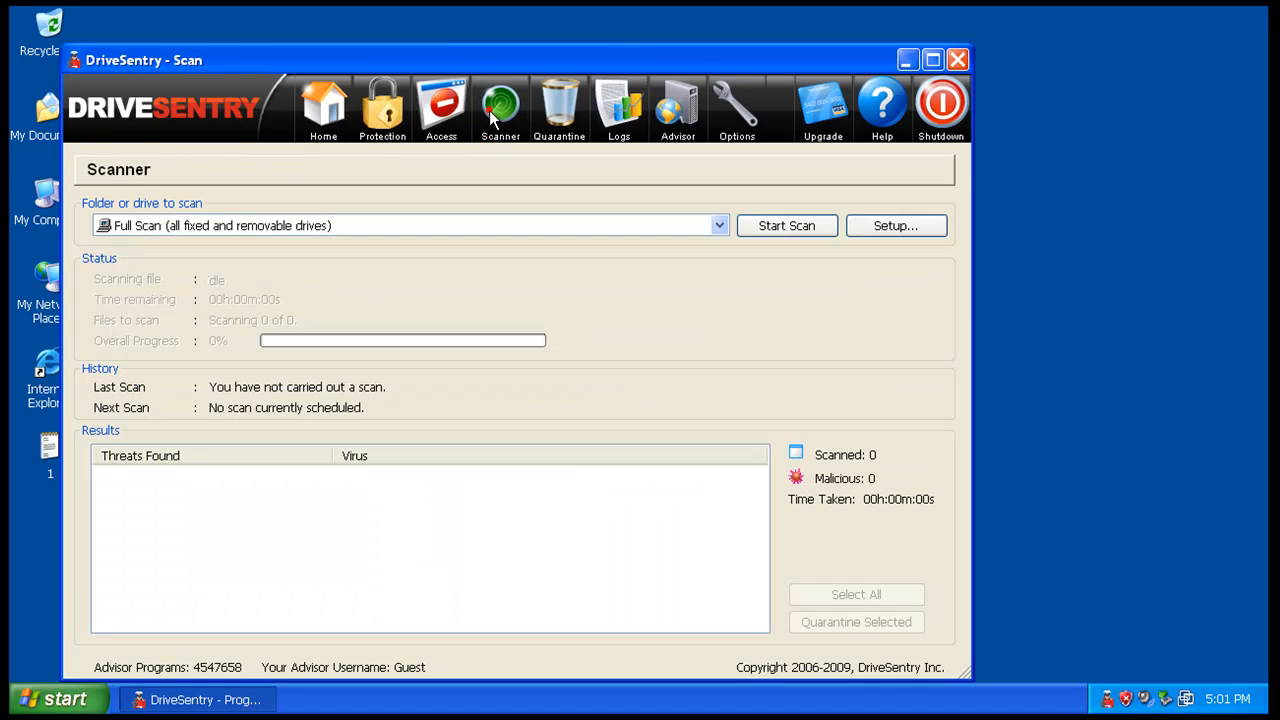
left_click(560, 108)
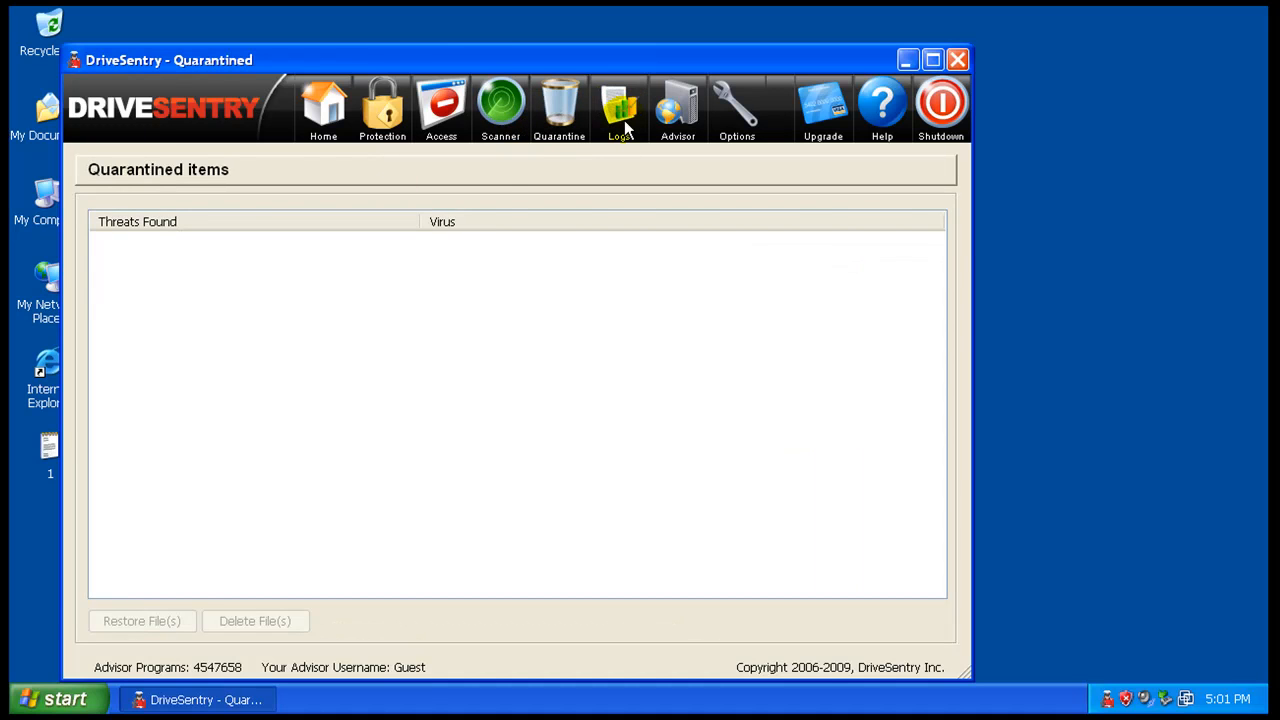
left_click(676, 108)
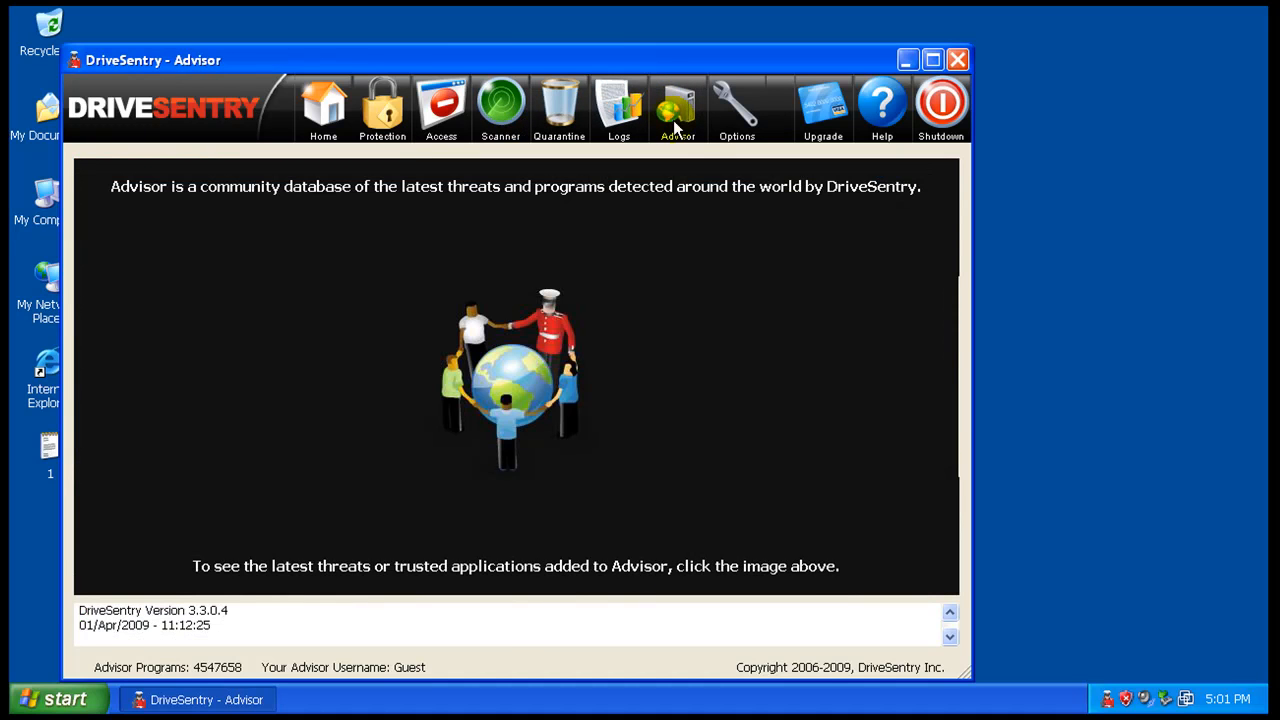
left_click(736, 108)
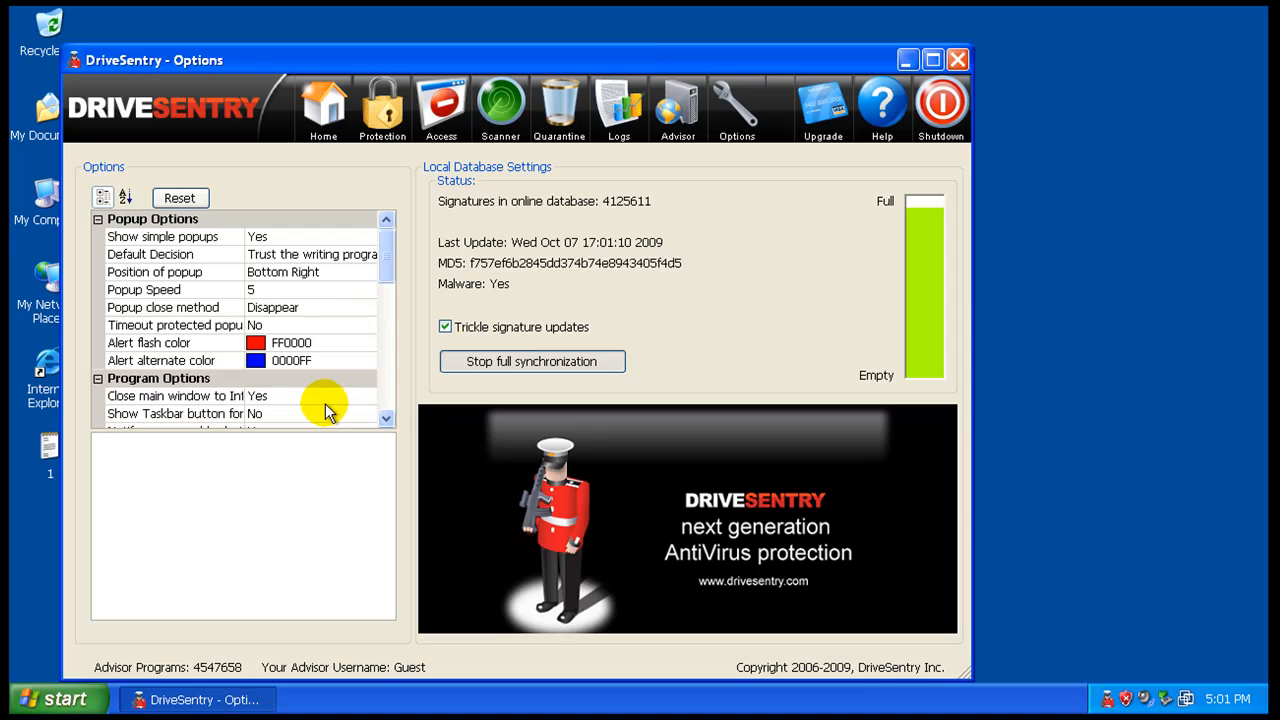
mouse_move(560, 290)
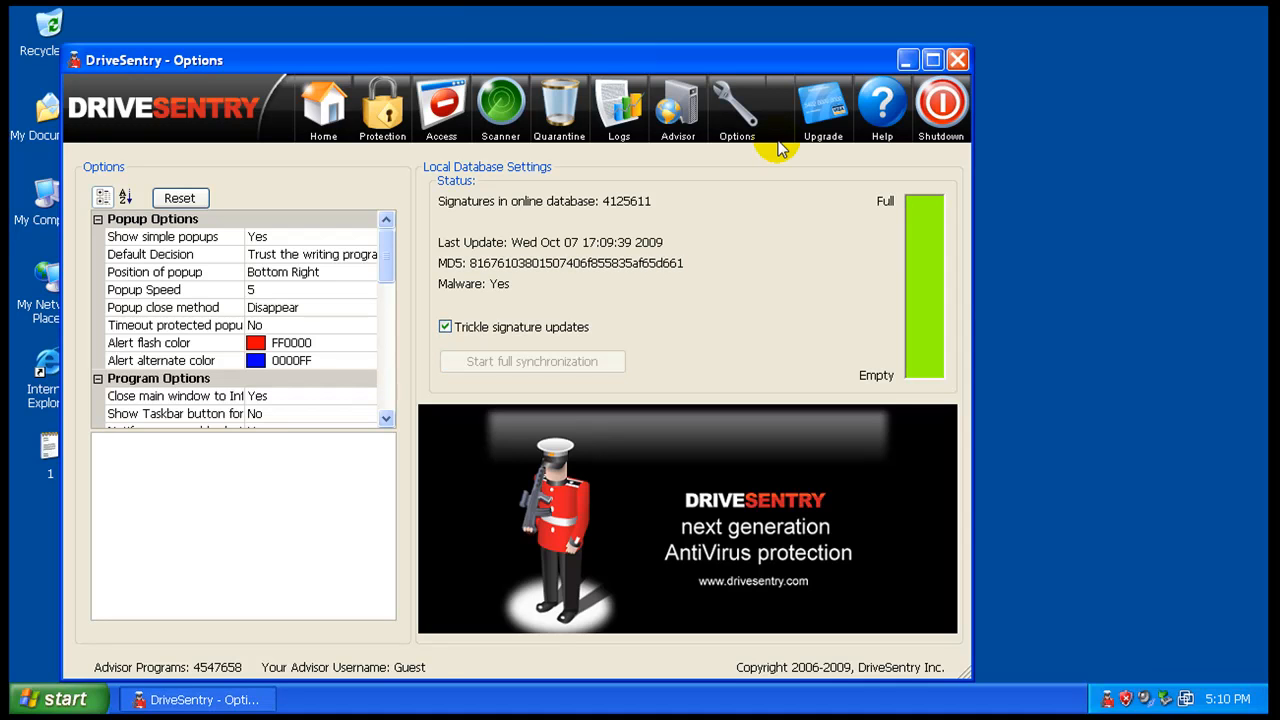
mouse_move(944, 204)
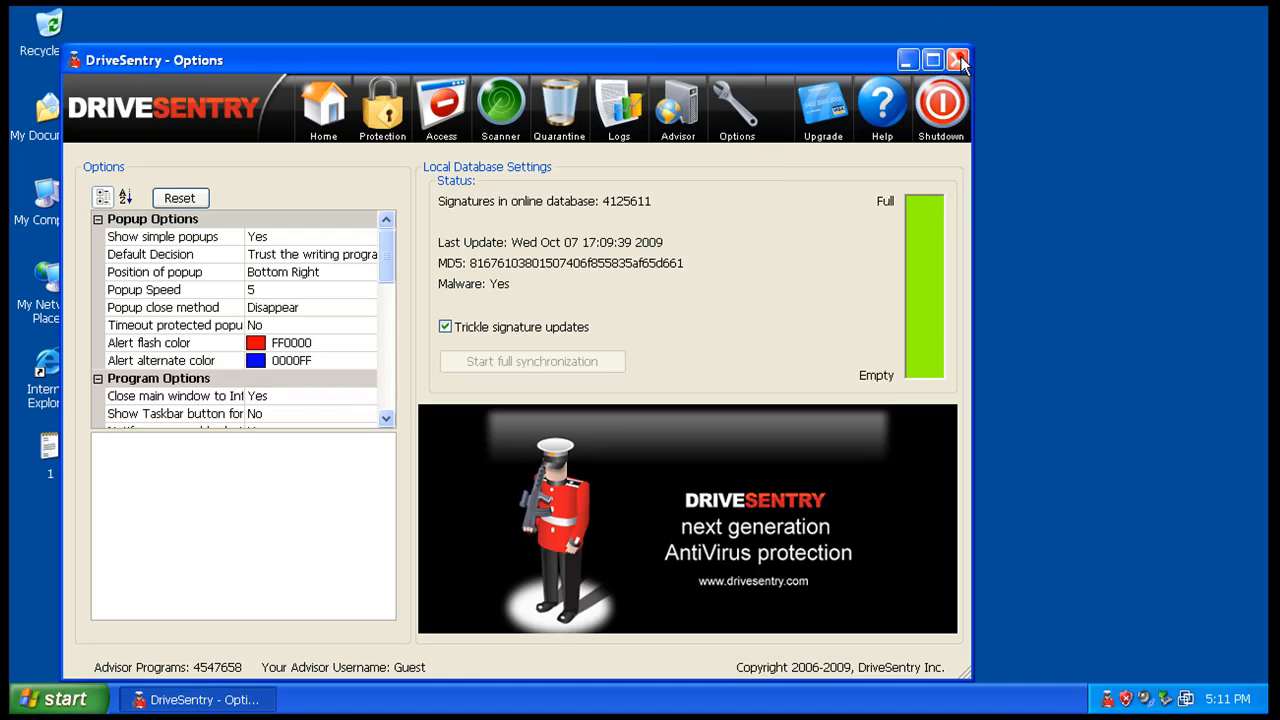
- Load the av_play.exe link in Internet Explorer and run the unverified download
left_click(956, 60)
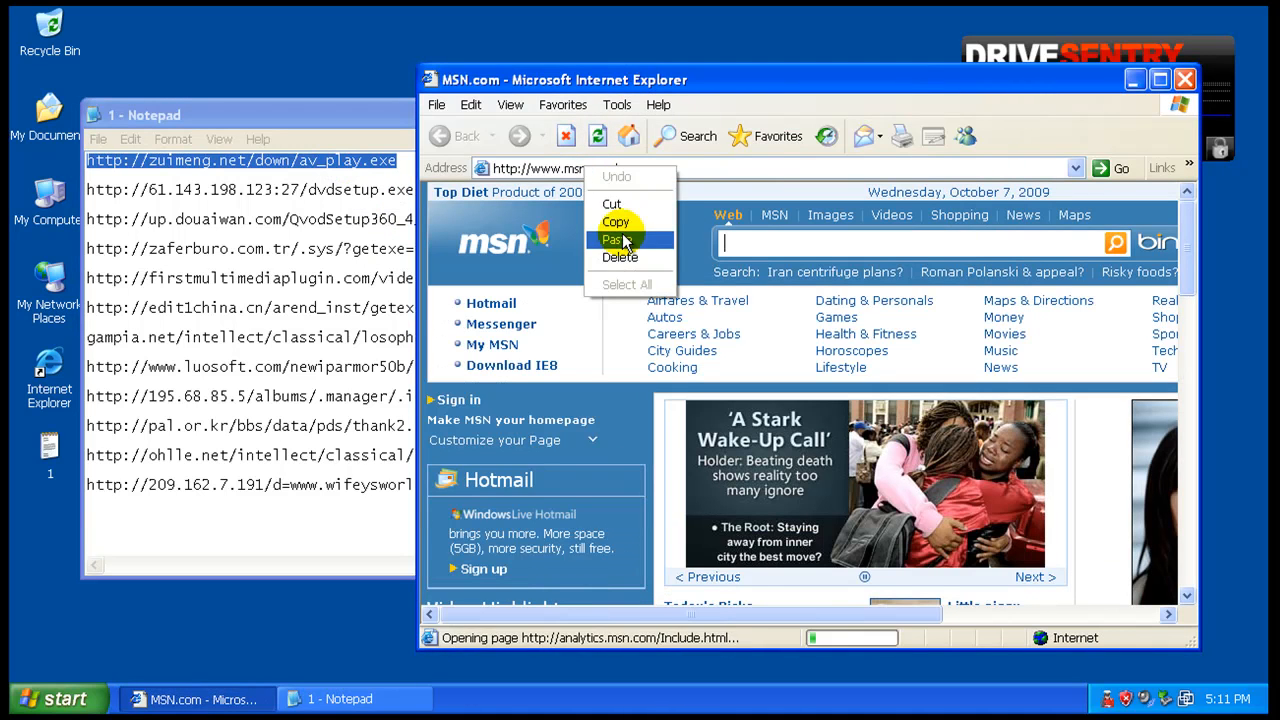
left_click(612, 240)
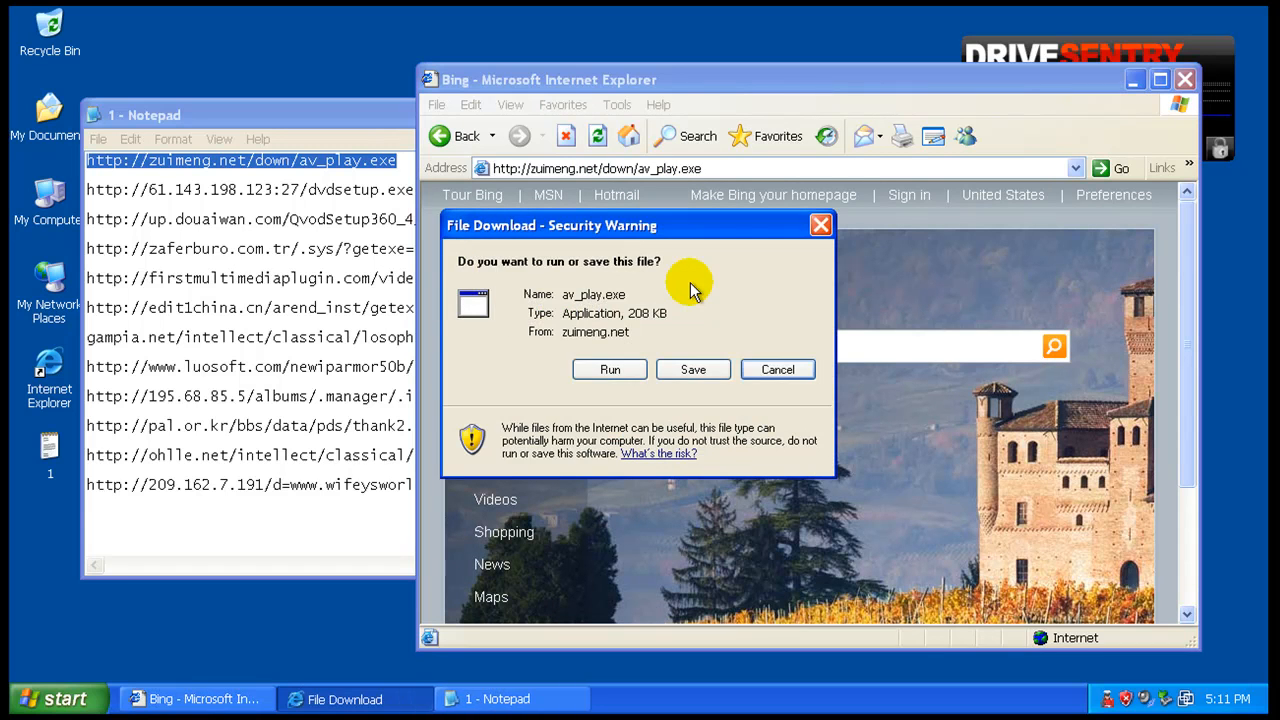
left_click(608, 368)
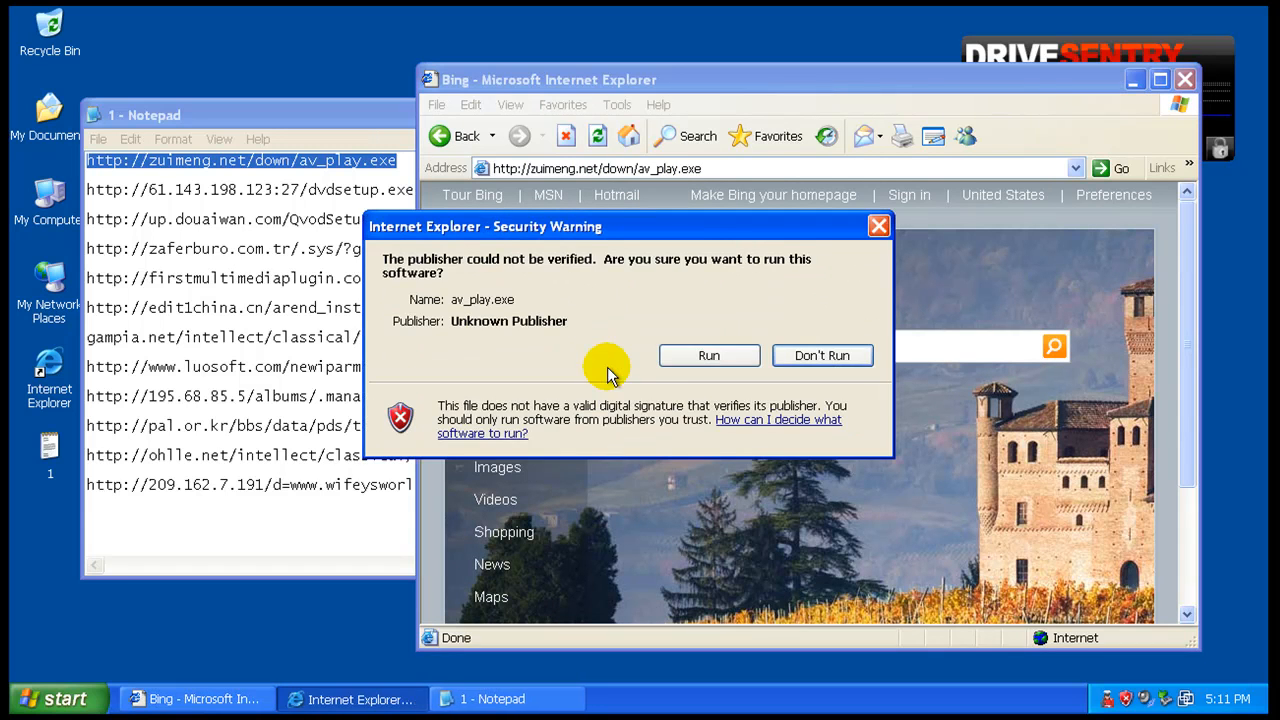
left_click(708, 356)
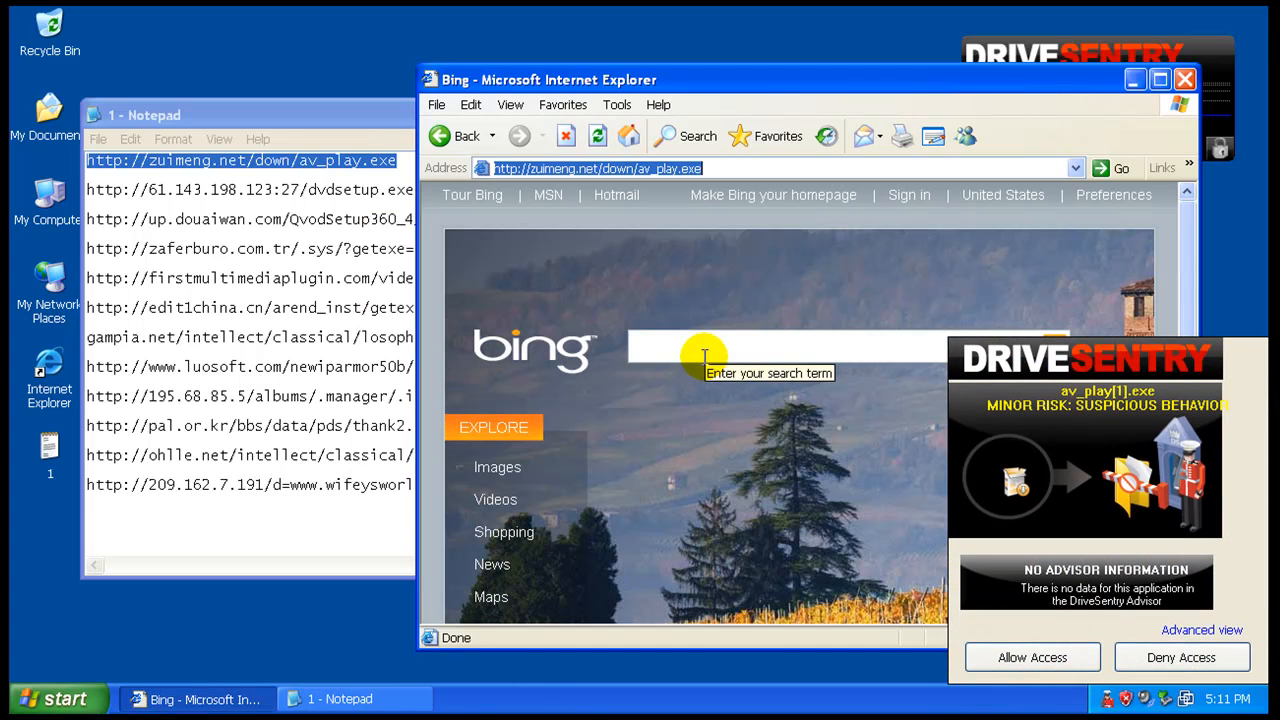
mouse_move(1218, 482)
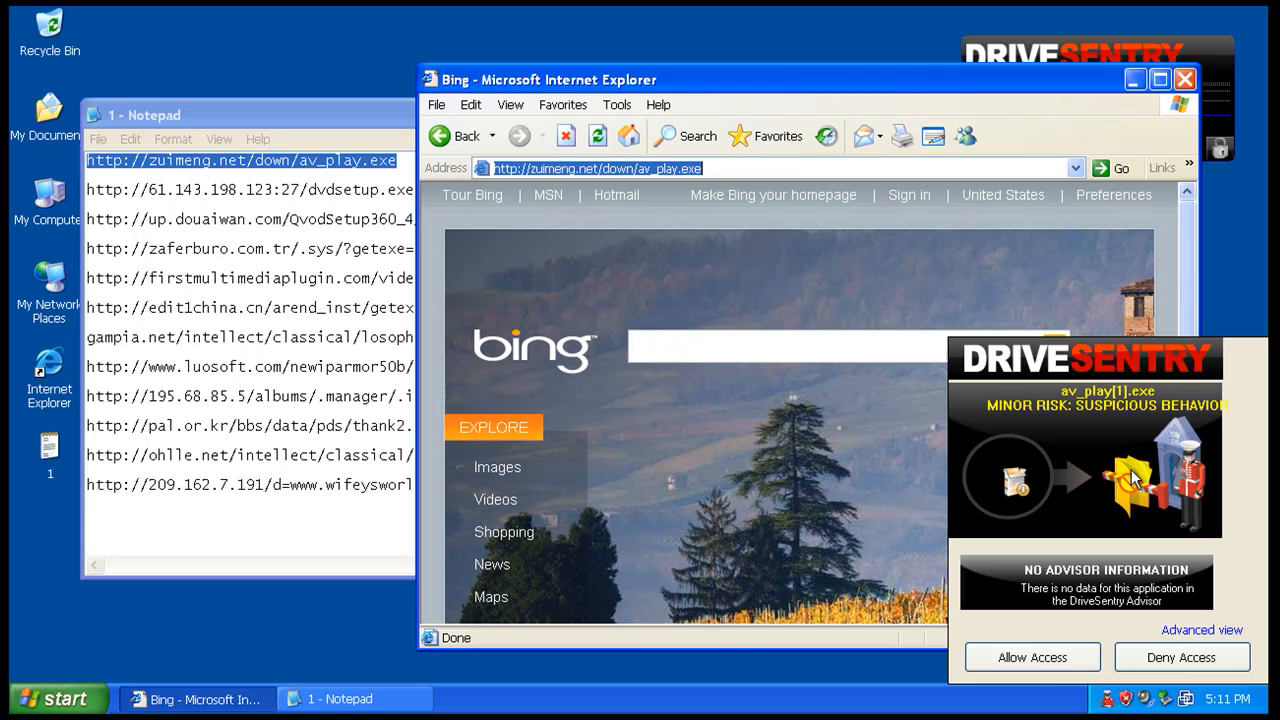
mouse_move(1196, 424)
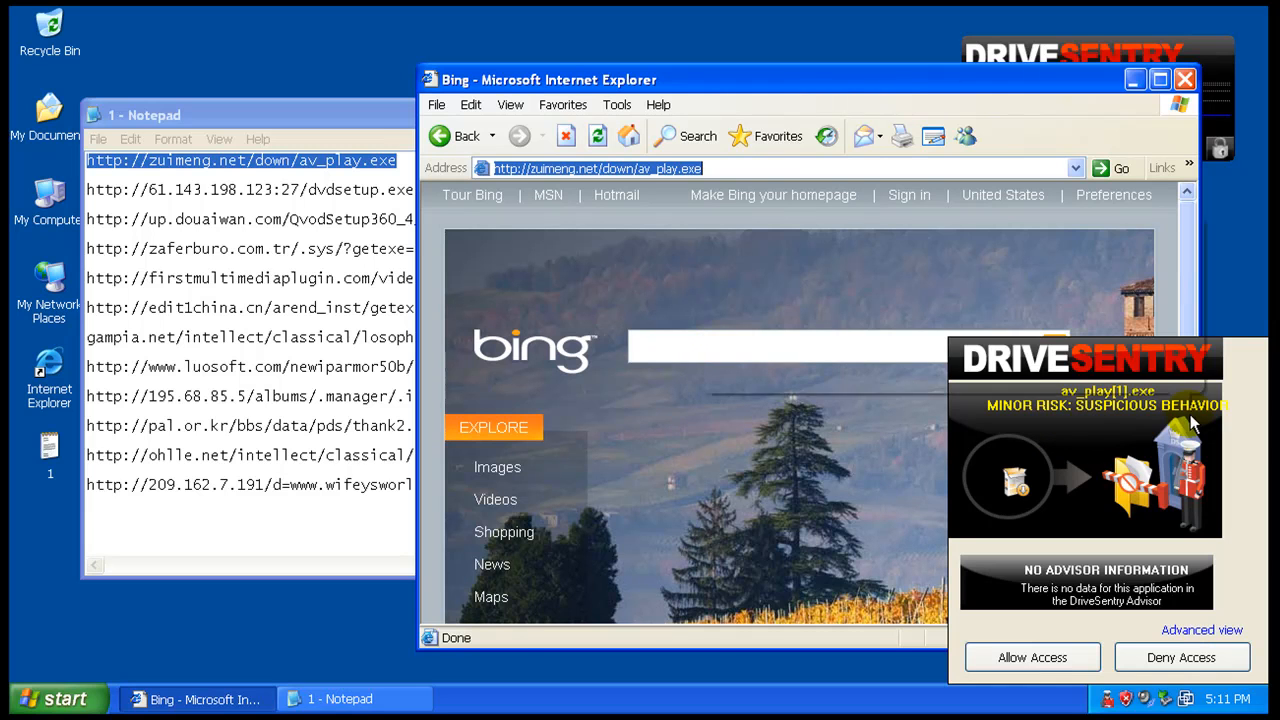
- Deny and terminate av_play.exe from DriveSentry's advanced alert view
left_click(1202, 628)
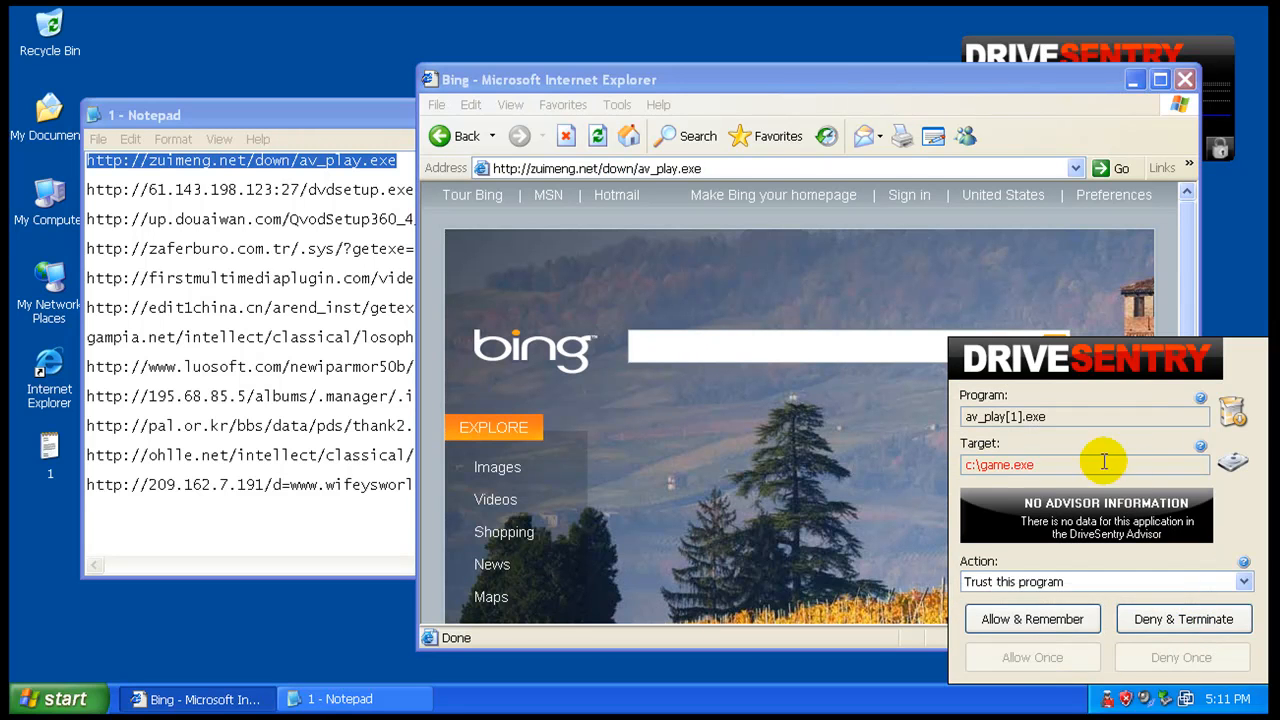
mouse_move(1040, 436)
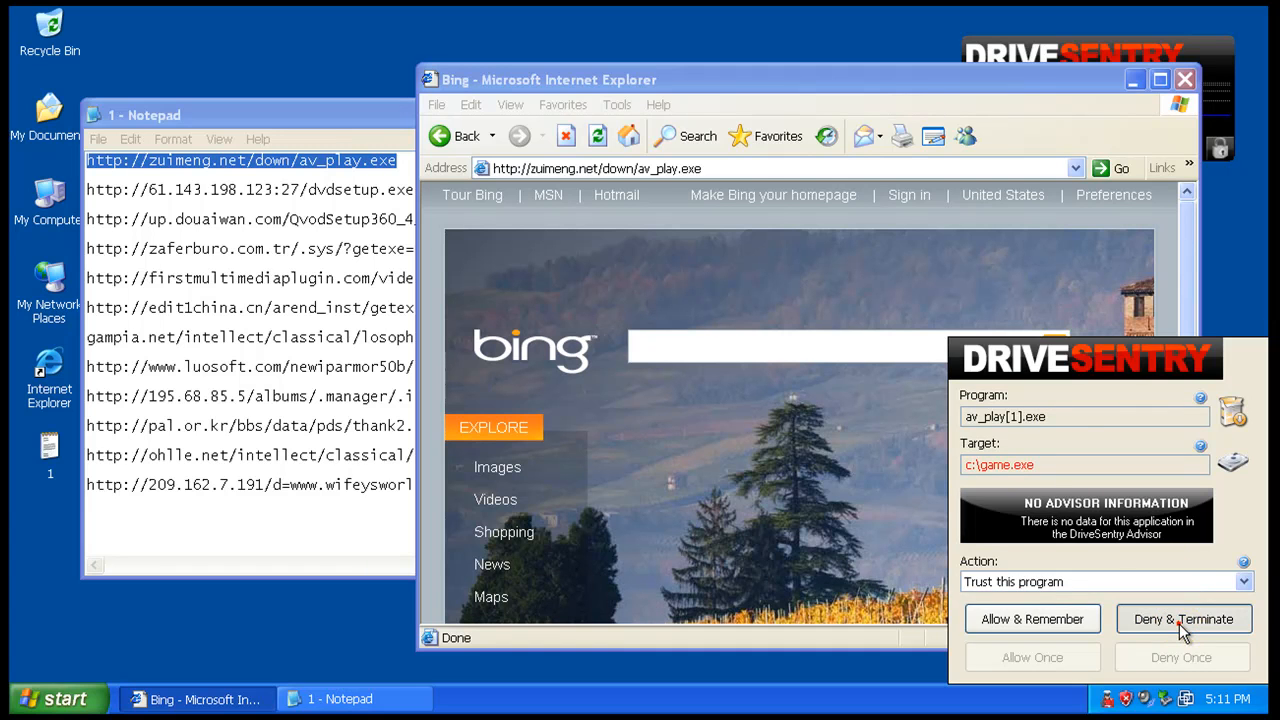
left_click(1184, 618)
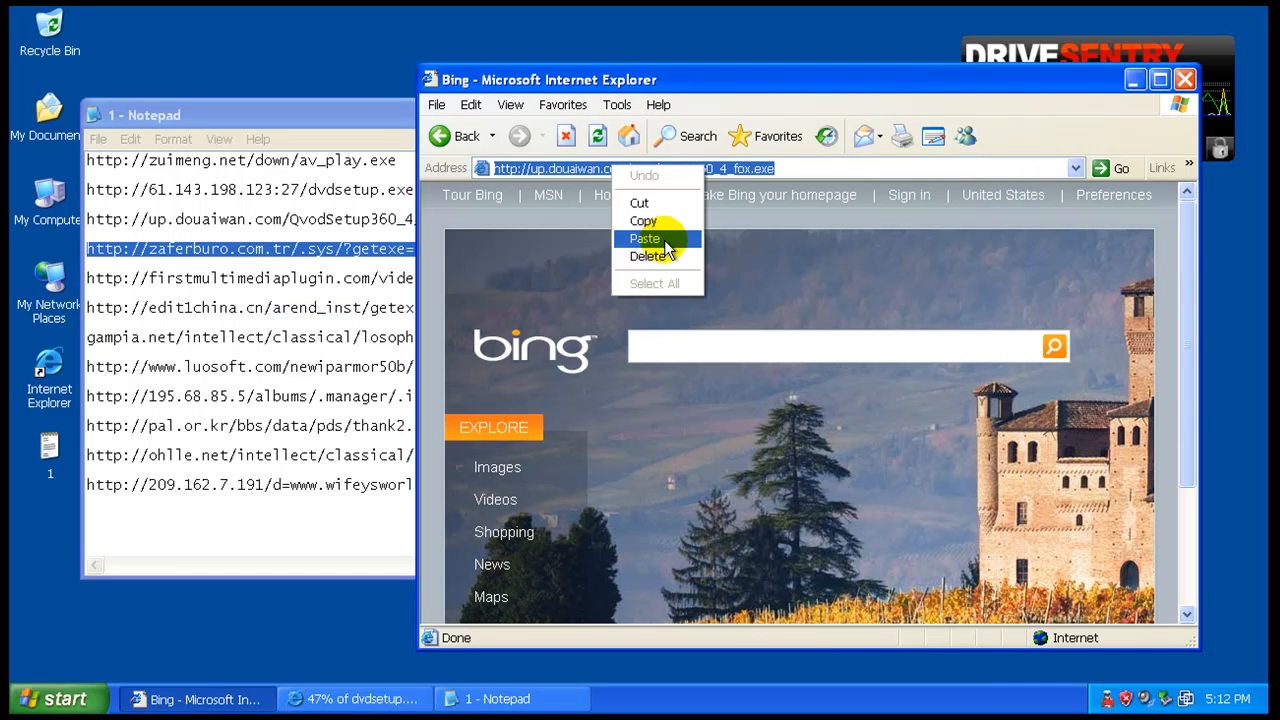
- Load the next download link and deny the flagged is-tb9ta.tmp installer access
left_click(644, 238)
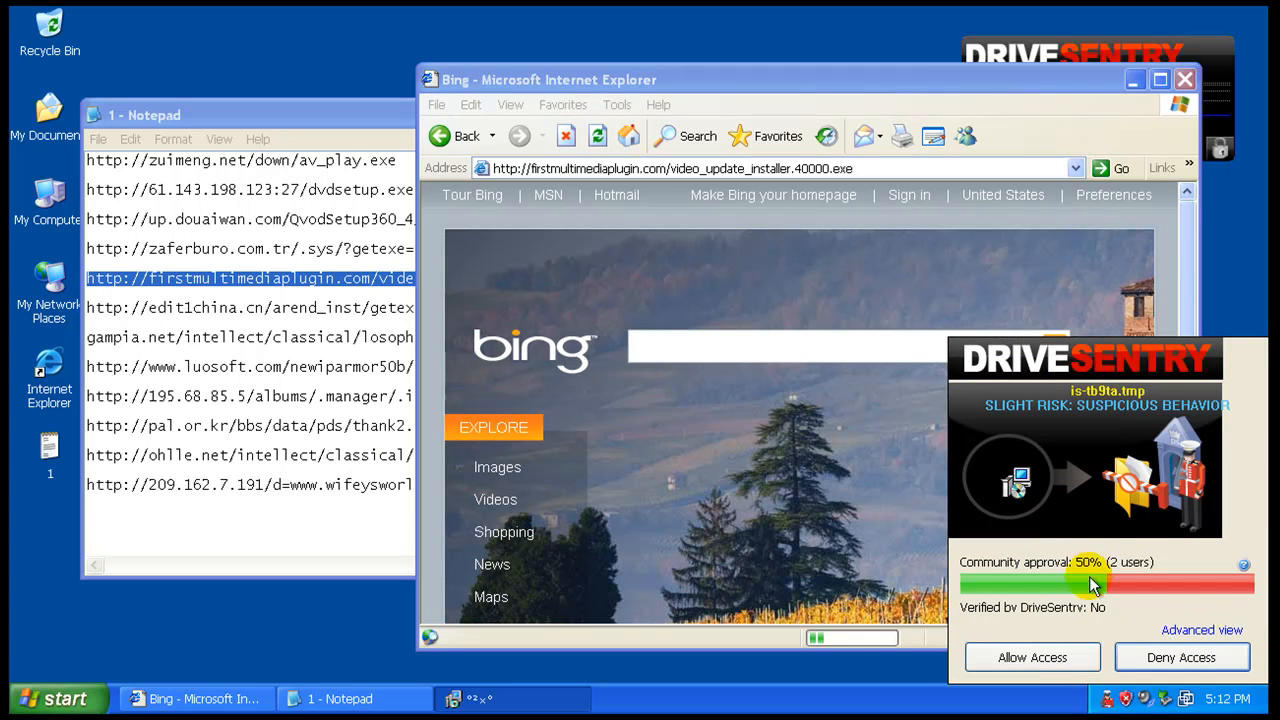
mouse_move(1148, 596)
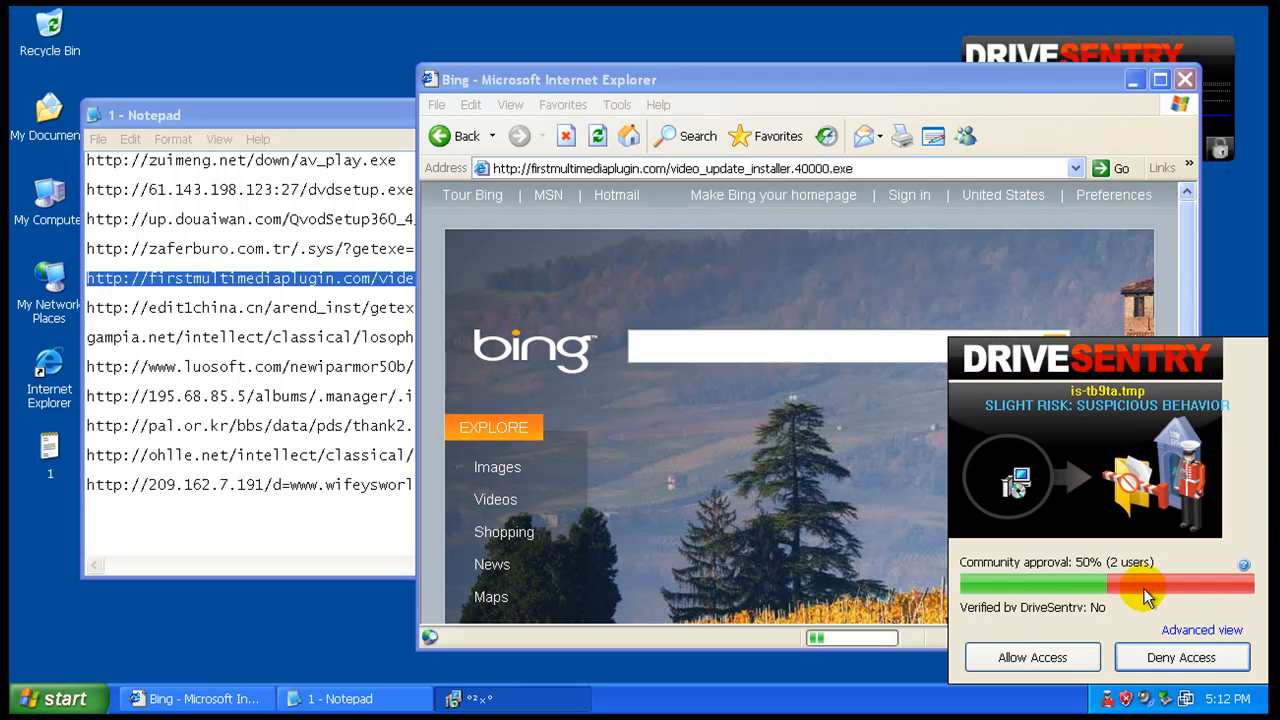
left_click(1200, 628)
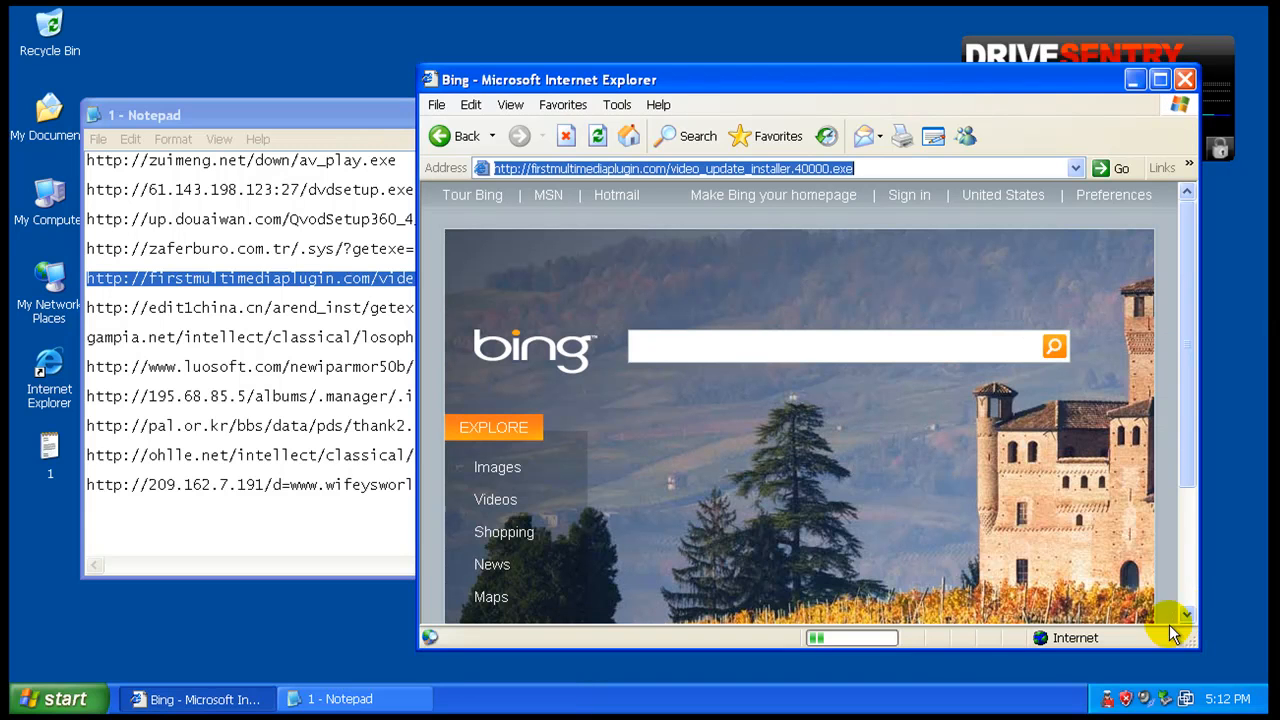
- Run the downloaded load.exe and losoph8a.exe despite the unverified-publisher warnings
right_click(270, 308)
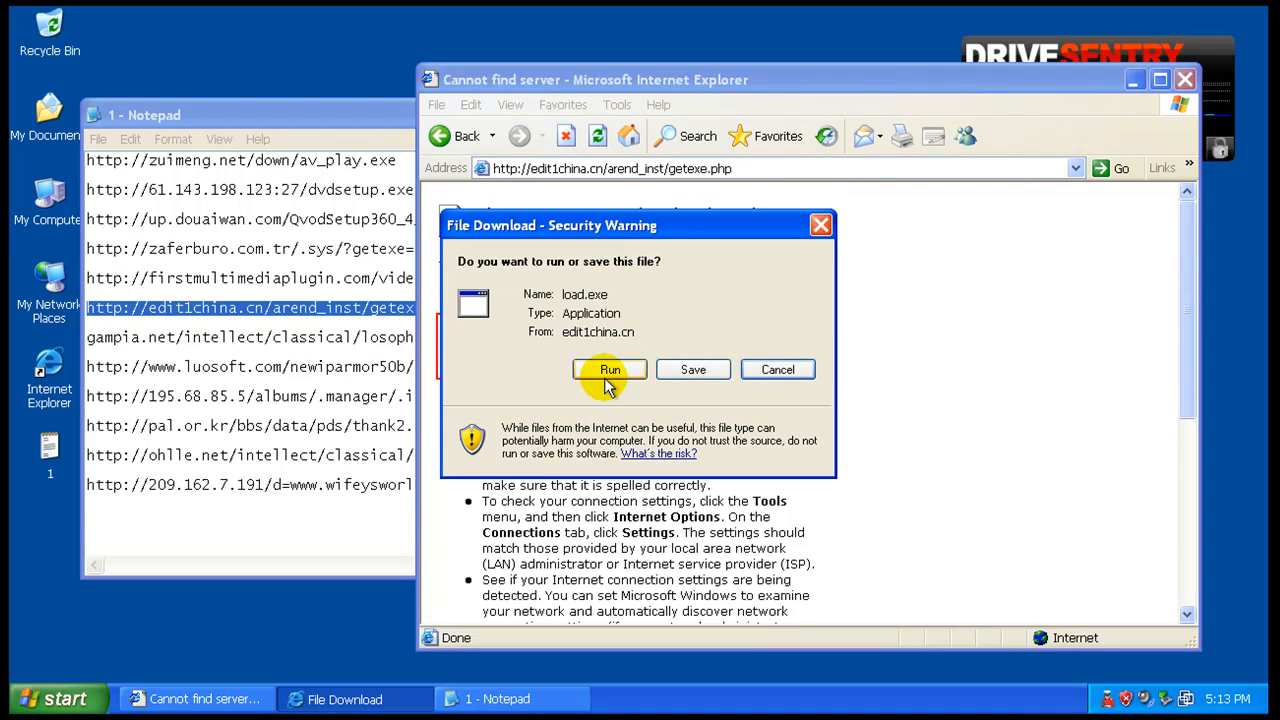
left_click(610, 368)
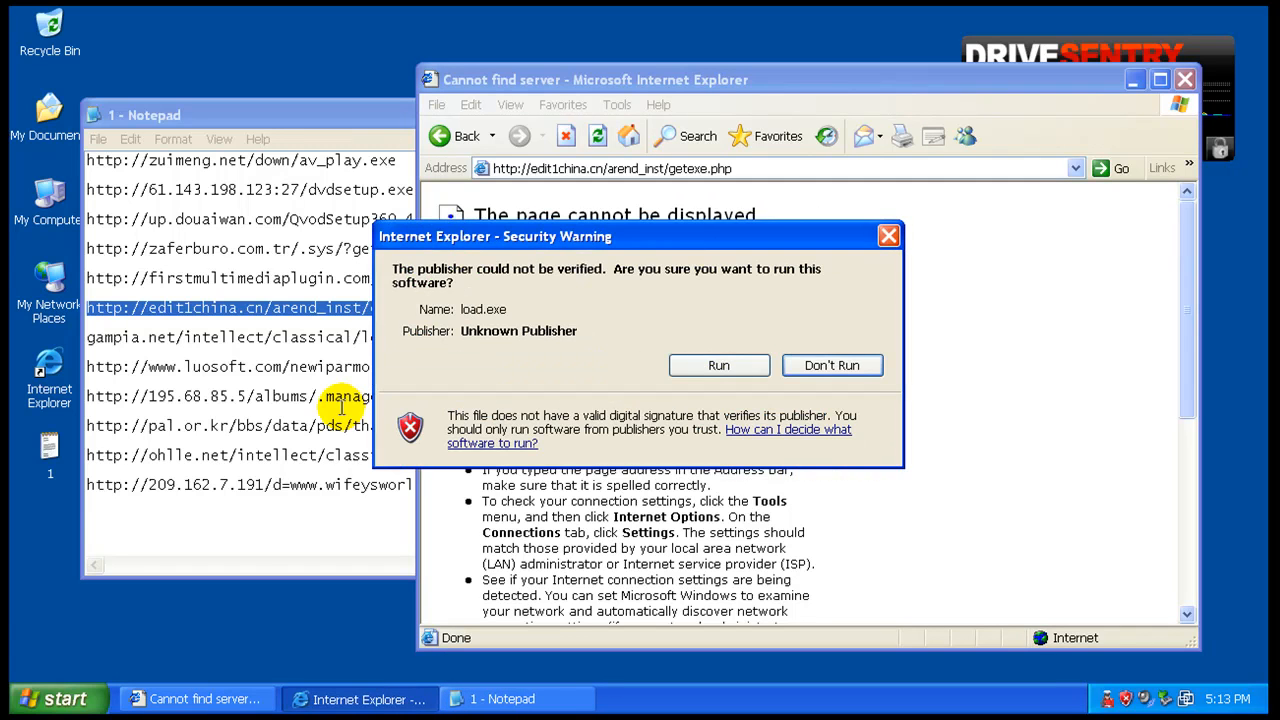
left_click(832, 364)
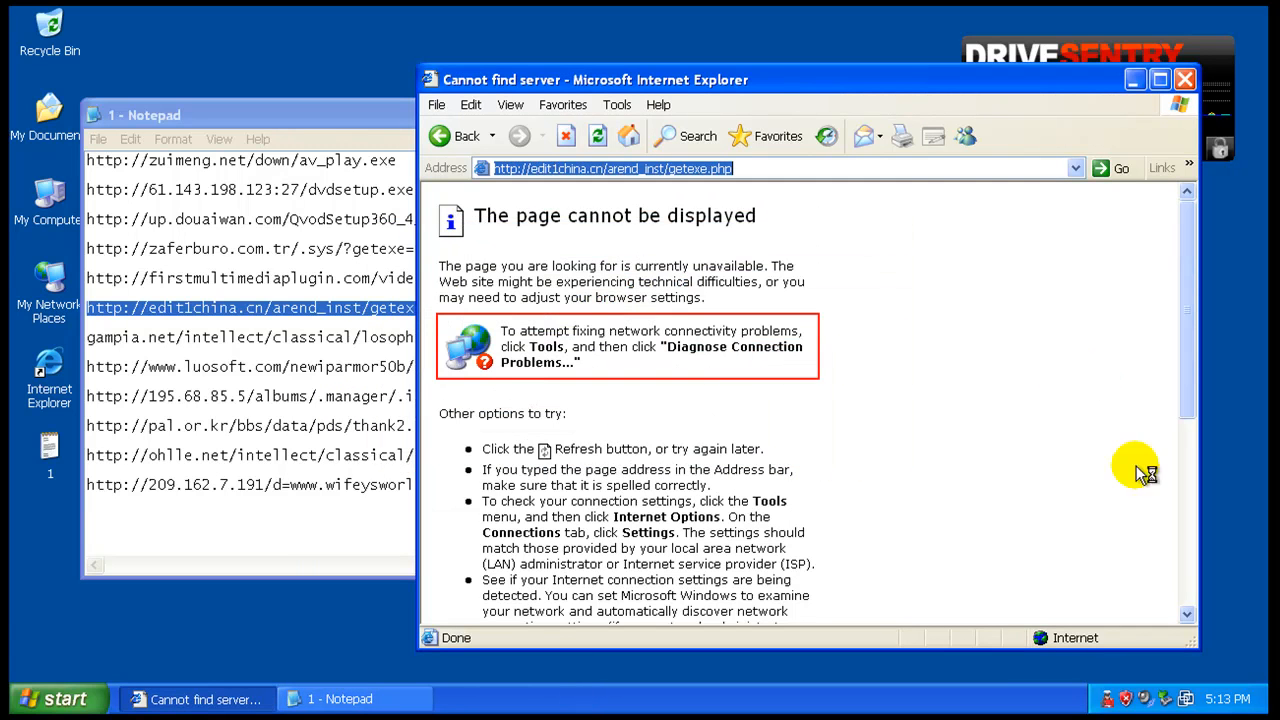
mouse_move(1244, 536)
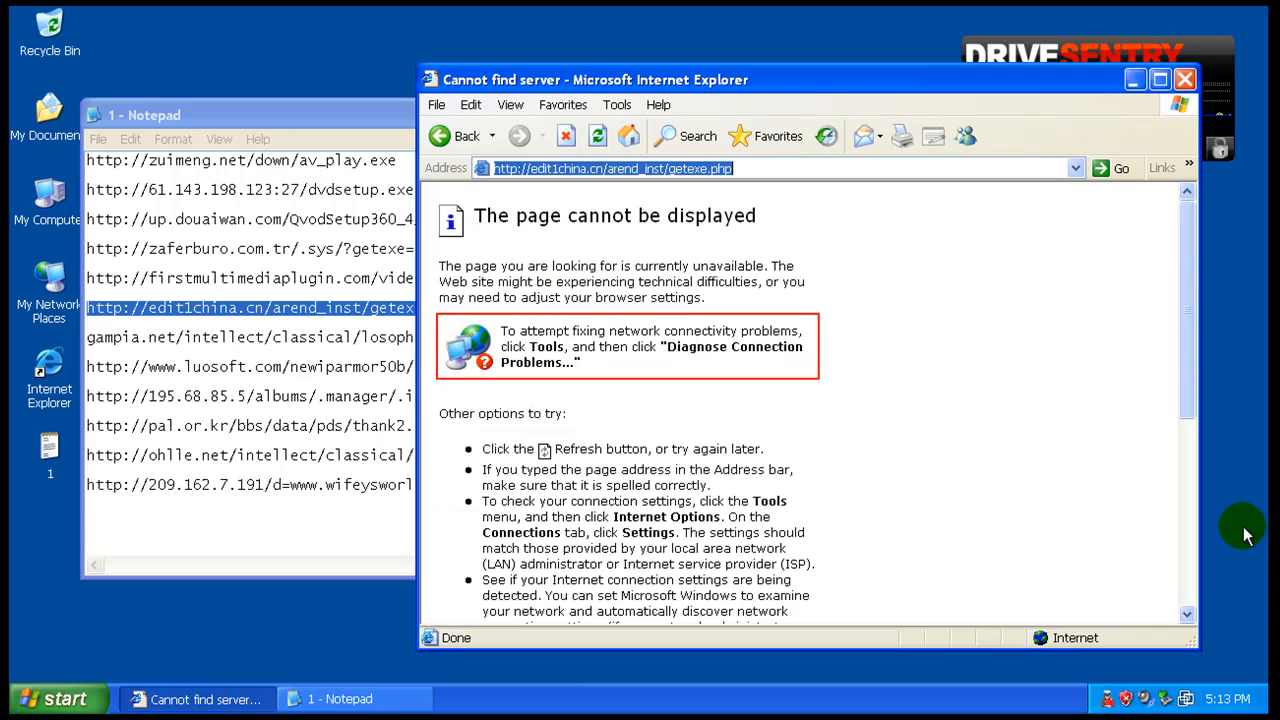
mouse_move(902, 356)
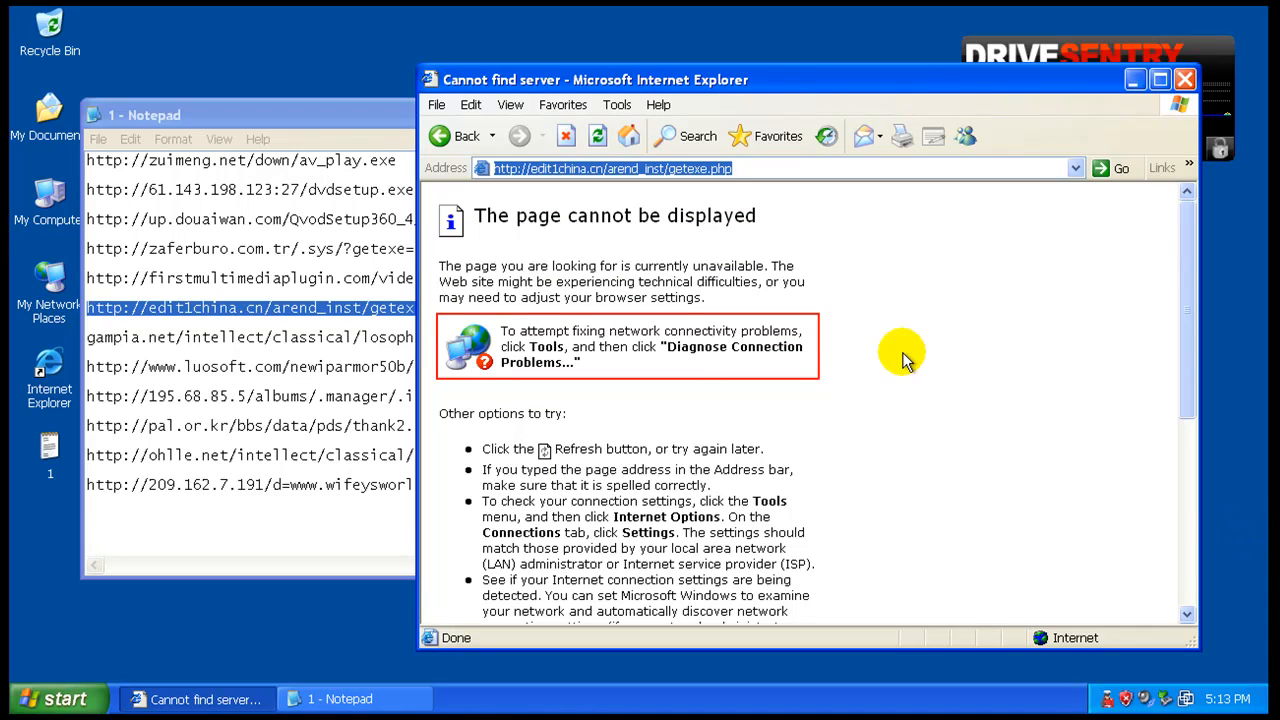
mouse_move(678, 478)
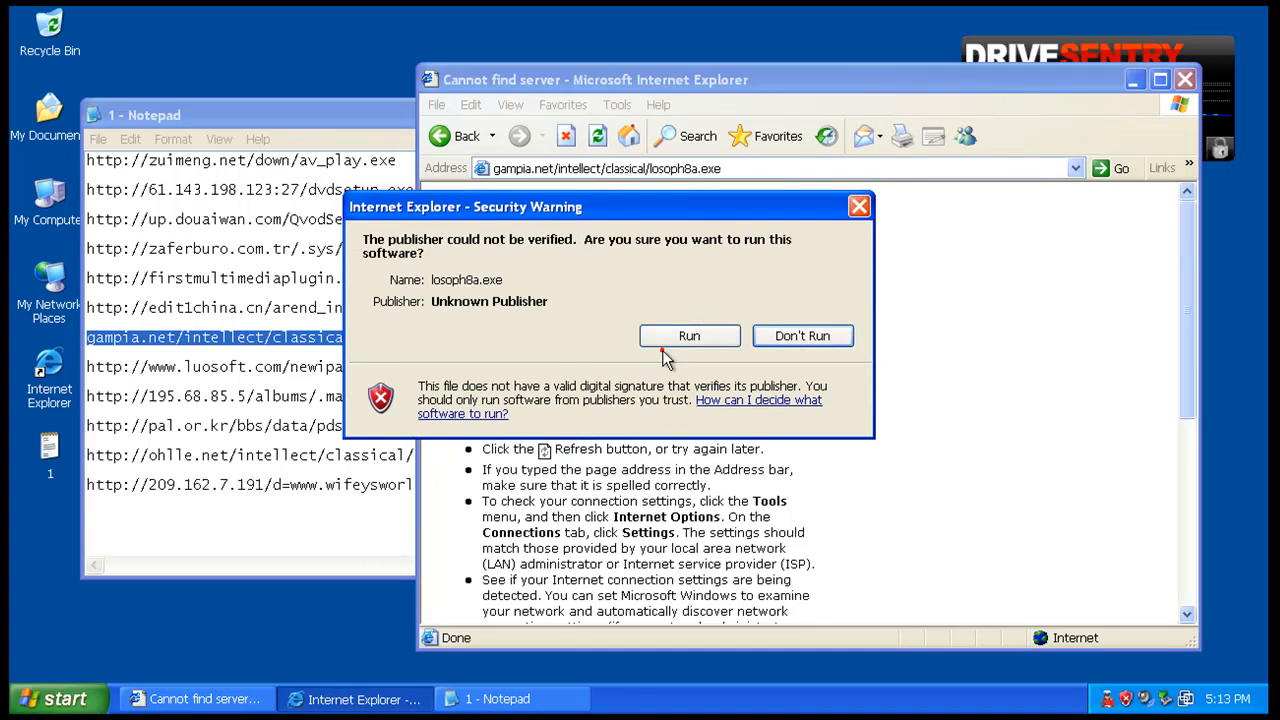
left_click(802, 336)
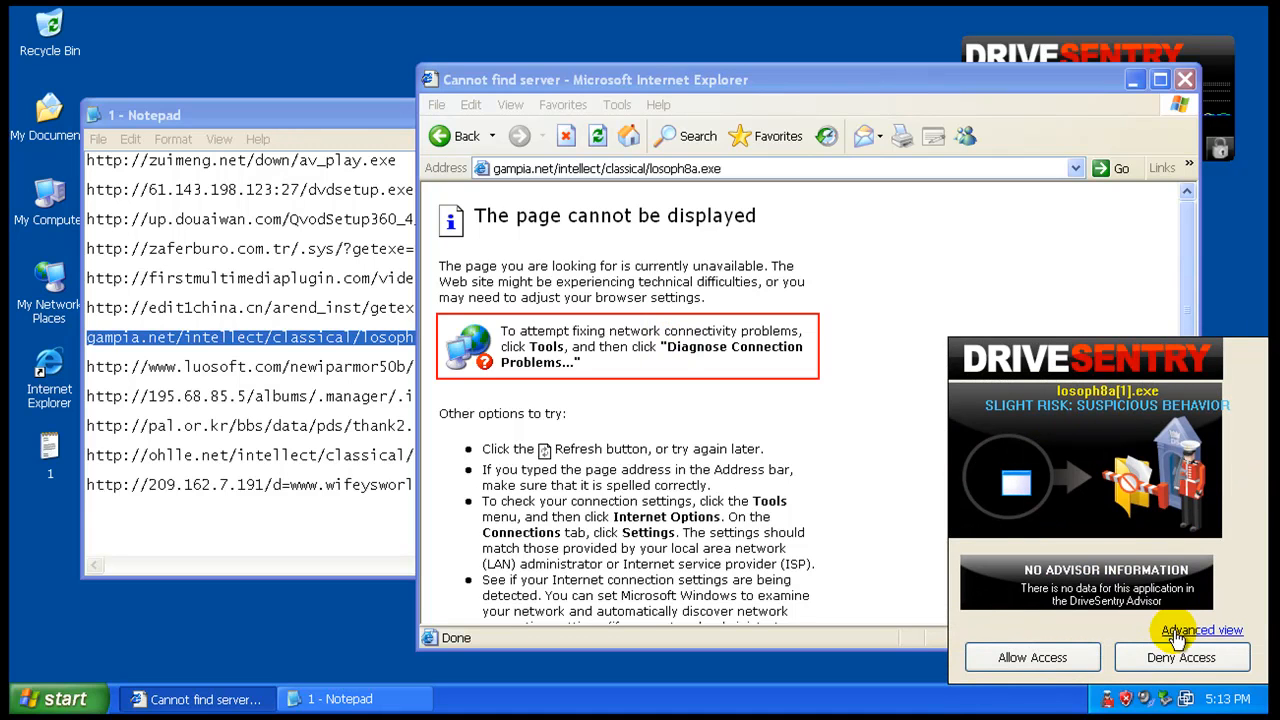
- Deny and terminate losoph8a.exe from DriveSentry's advanced alert view
left_click(1200, 630)
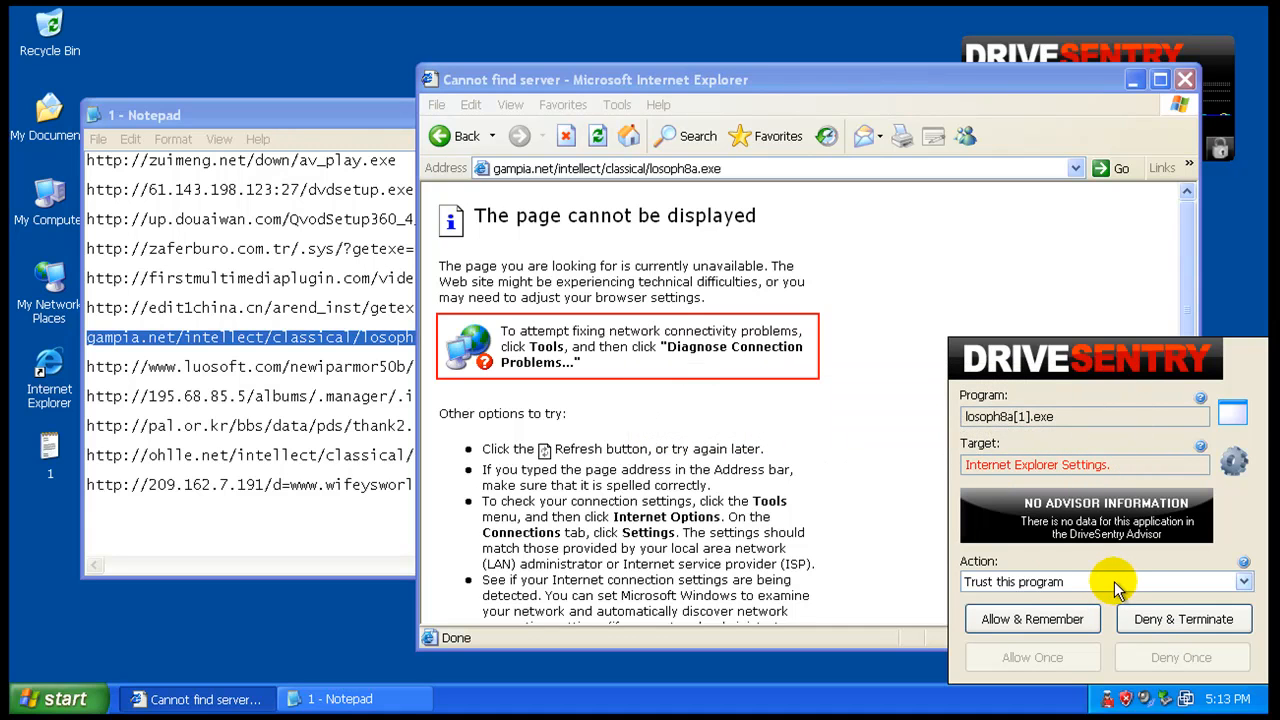
mouse_move(1184, 618)
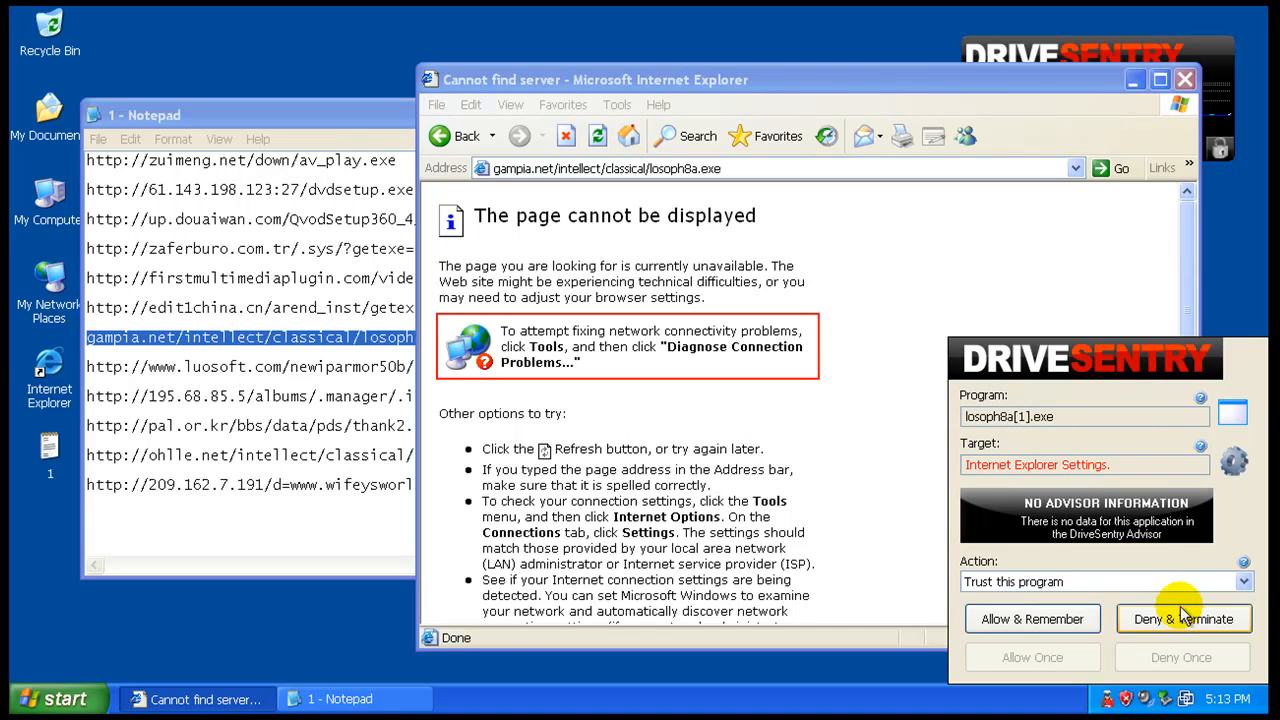
left_click(1184, 618)
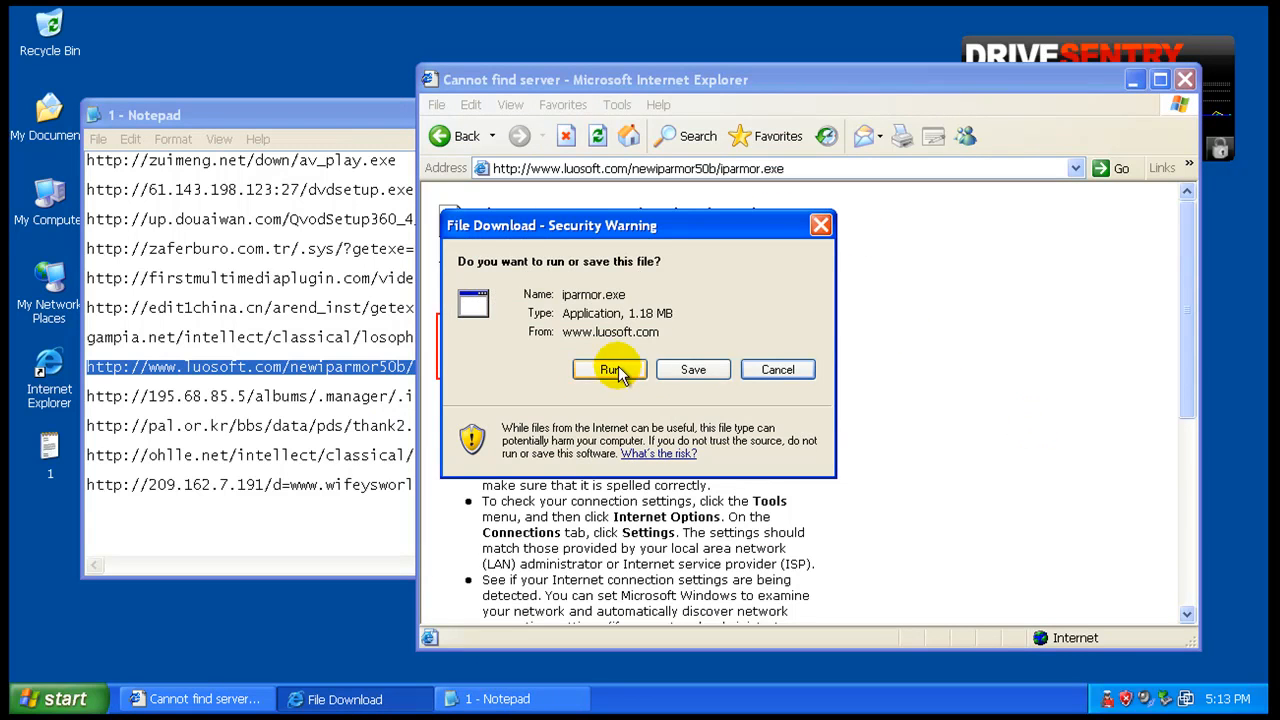
- Run iparmor.exe, then load the ohlle.net link and run the second losoph8a.exe
left_click(610, 368)
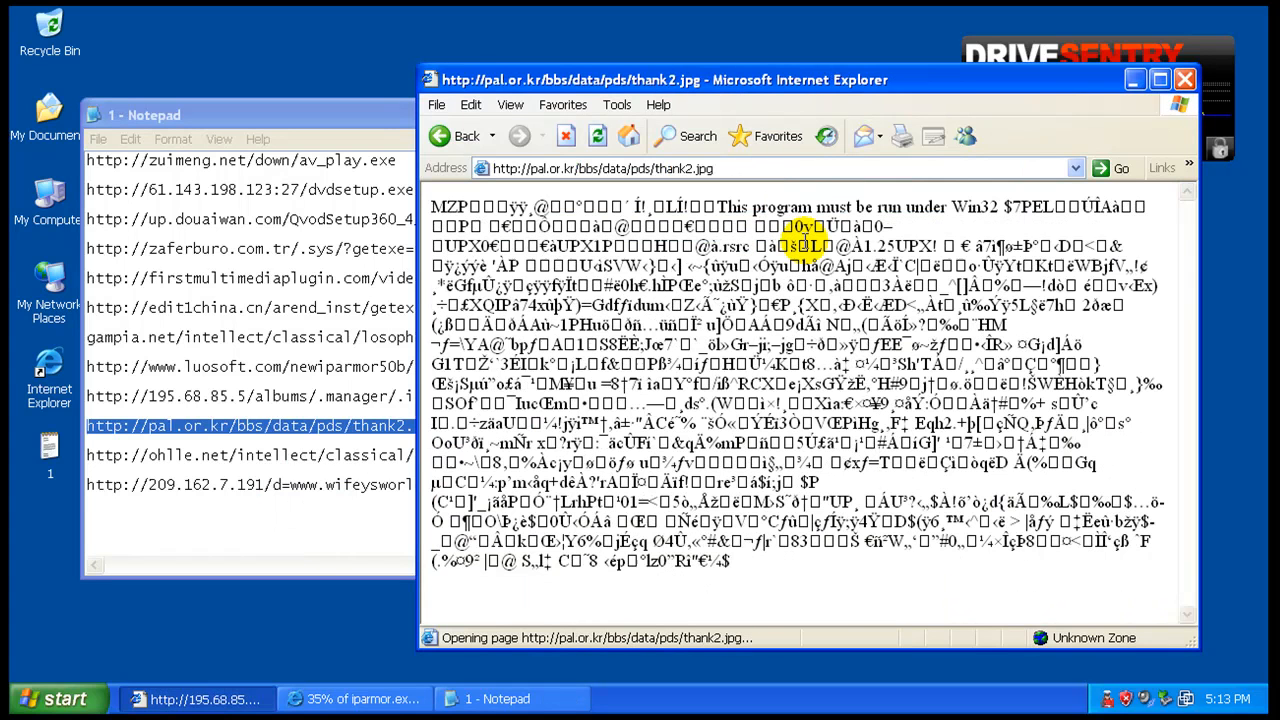
scroll("down", 3)
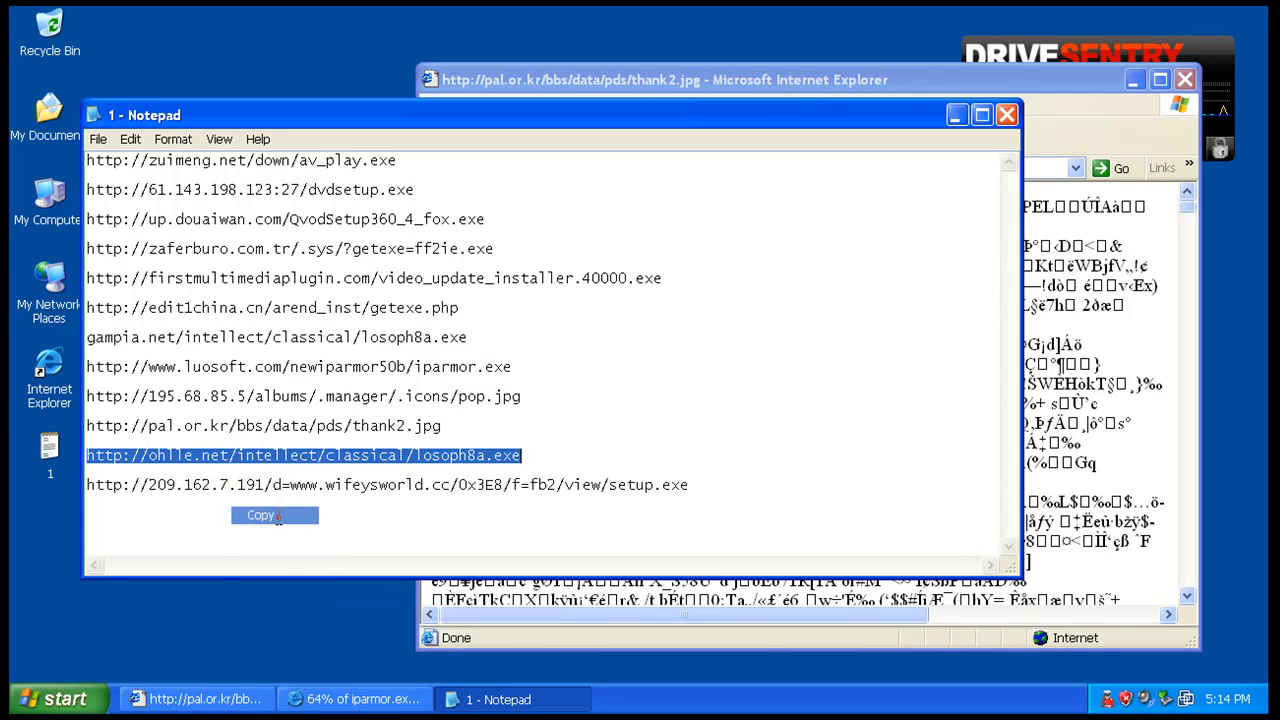
left_click(664, 80)
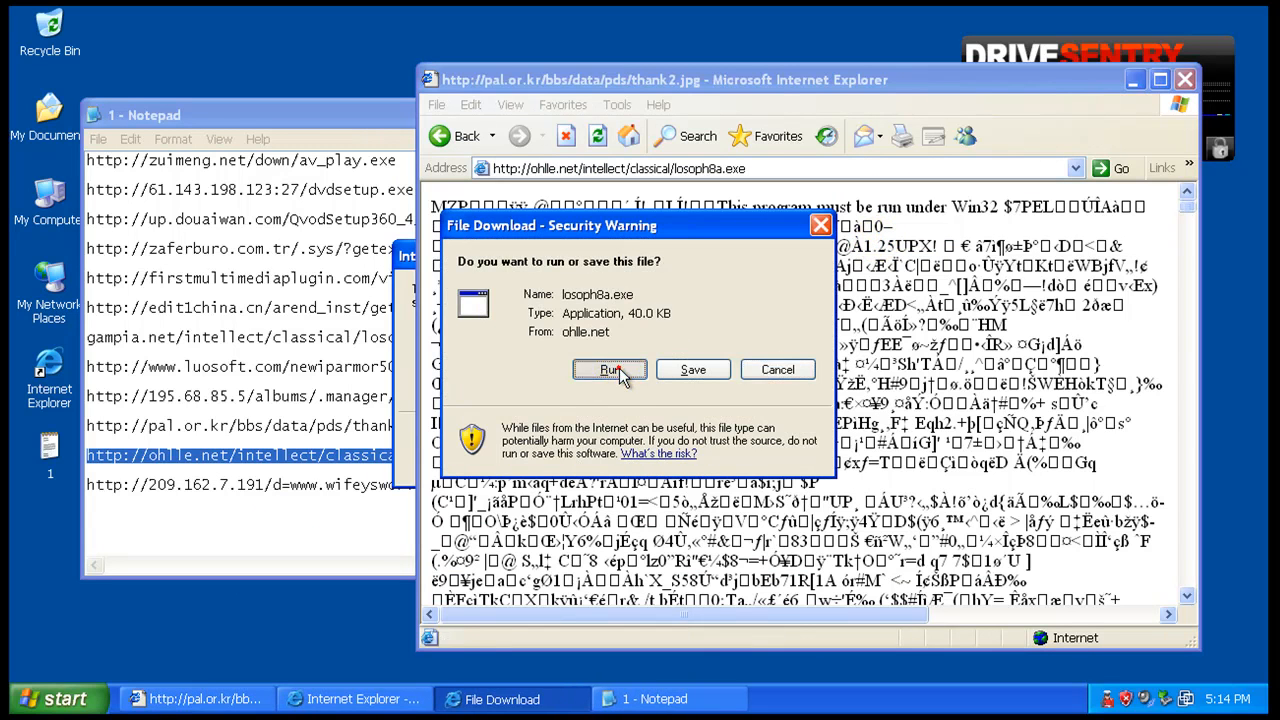
left_click(610, 370)
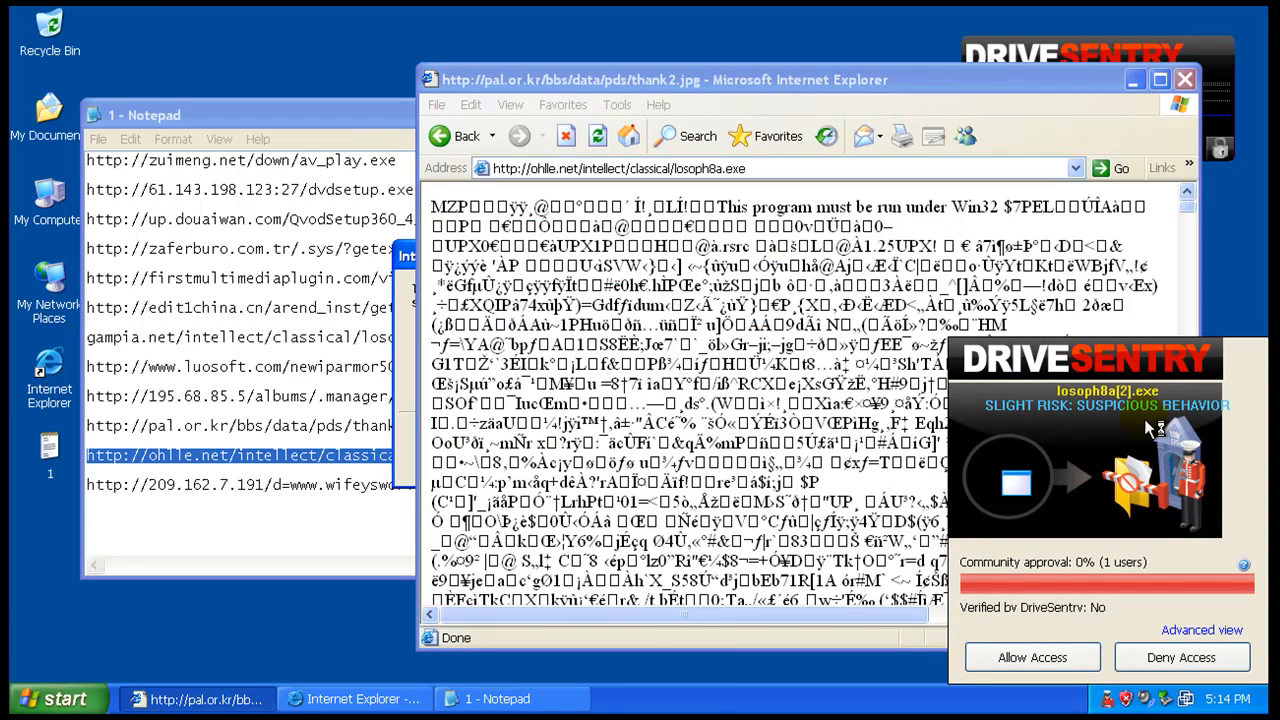
mouse_move(1060, 570)
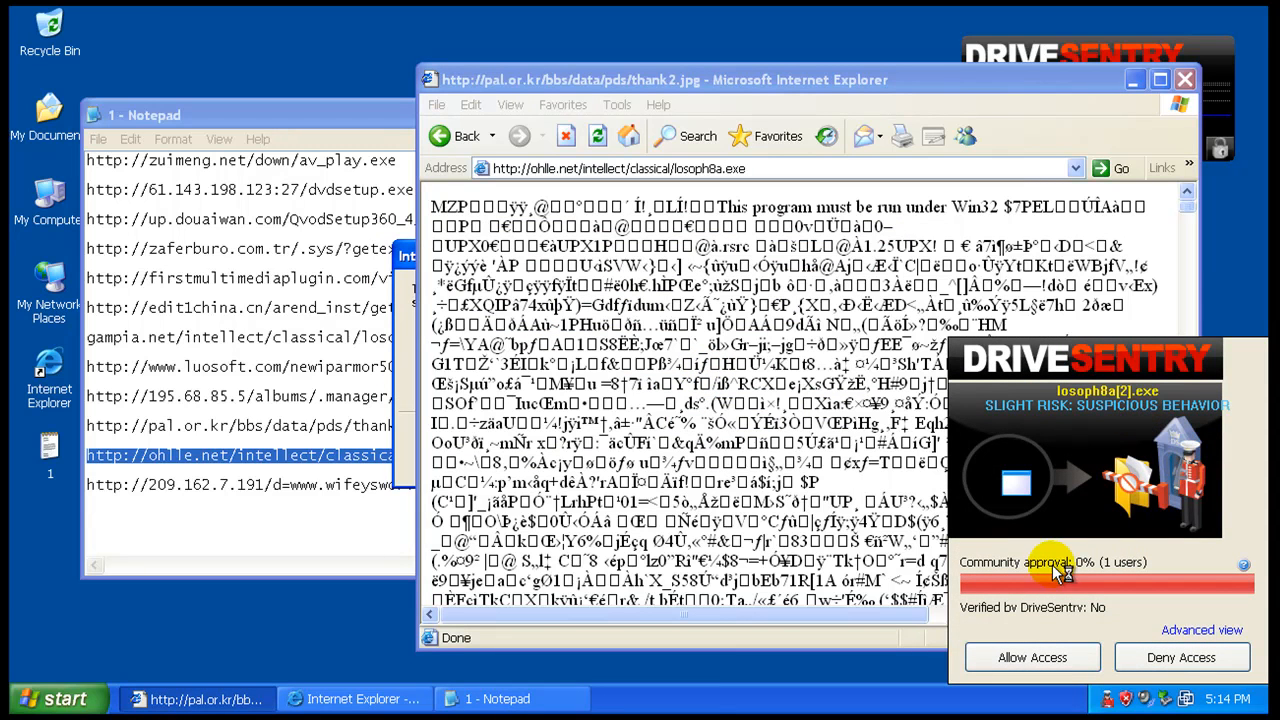
mouse_move(1184, 632)
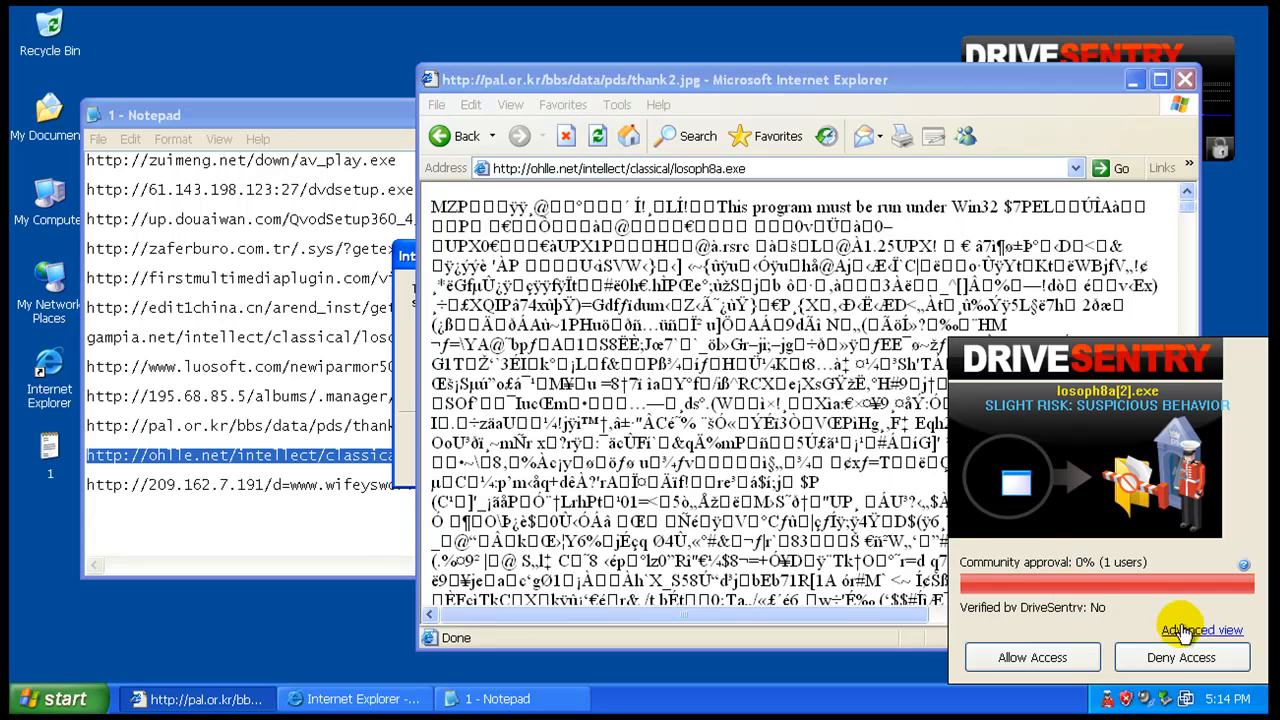
- Dismiss iparmor's message, deny and terminate the flagged program, then run setup.exe
left_click(1200, 630)
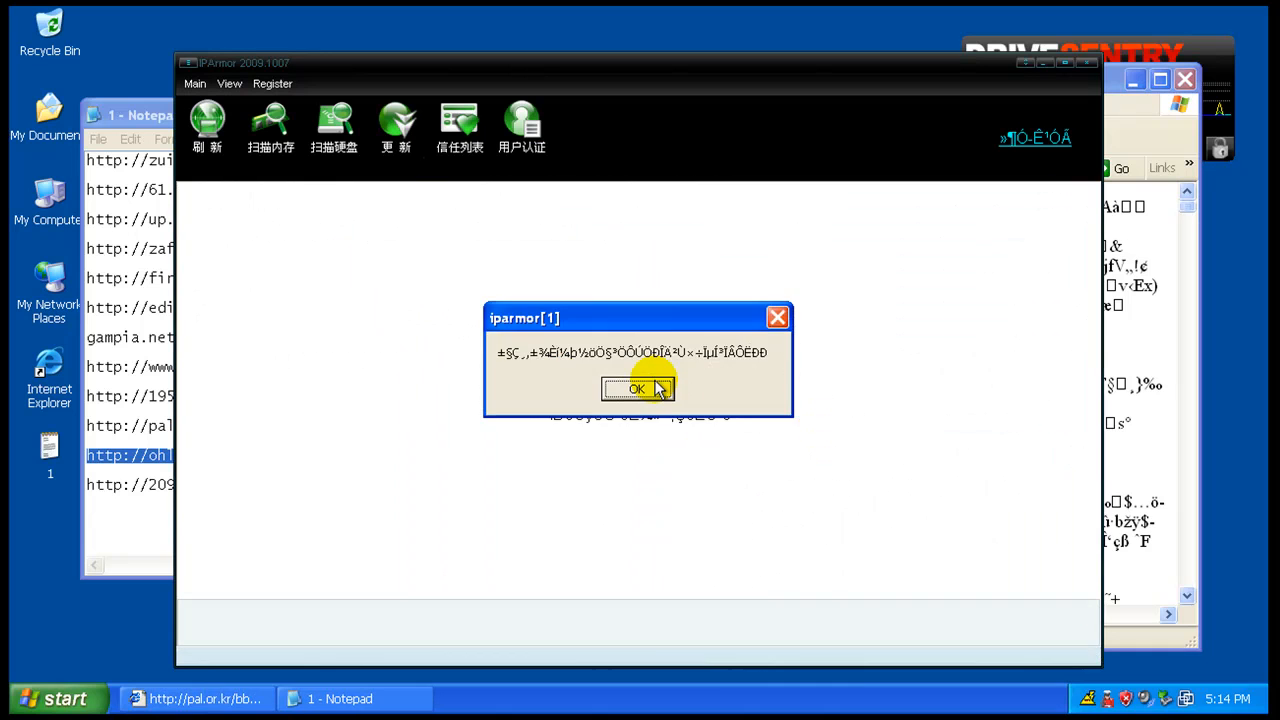
left_click(636, 388)
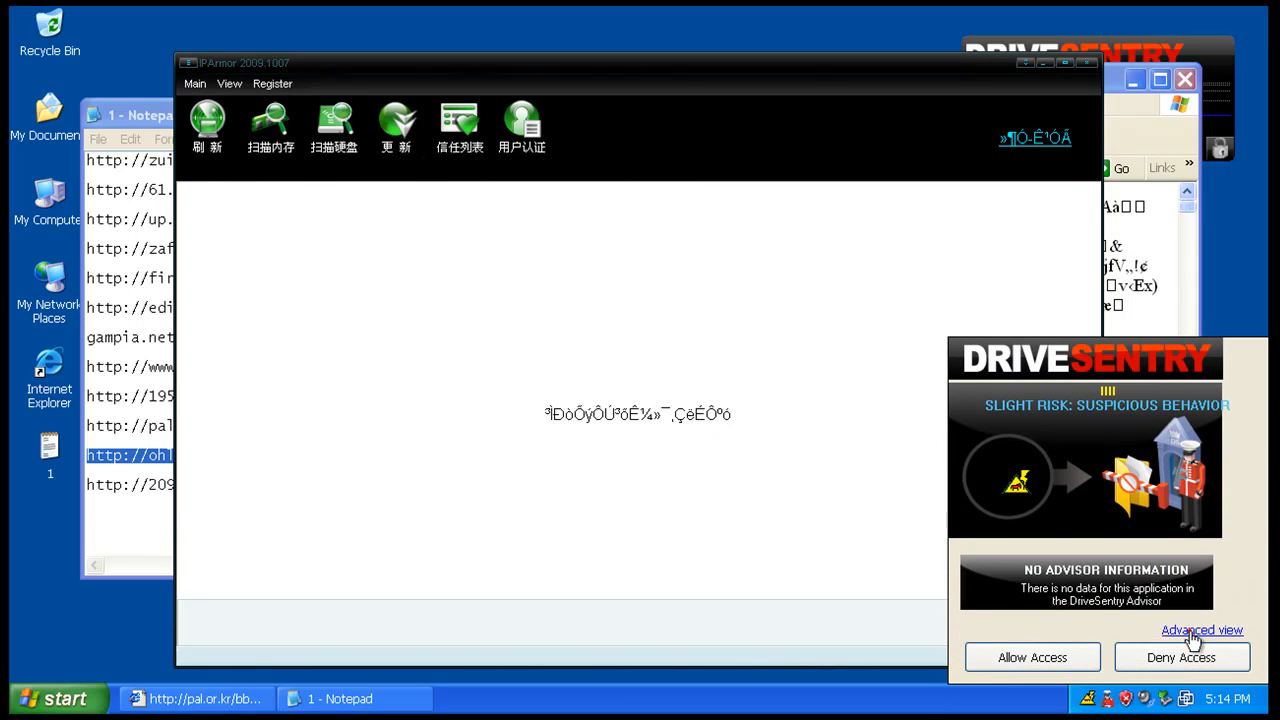
left_click(1202, 630)
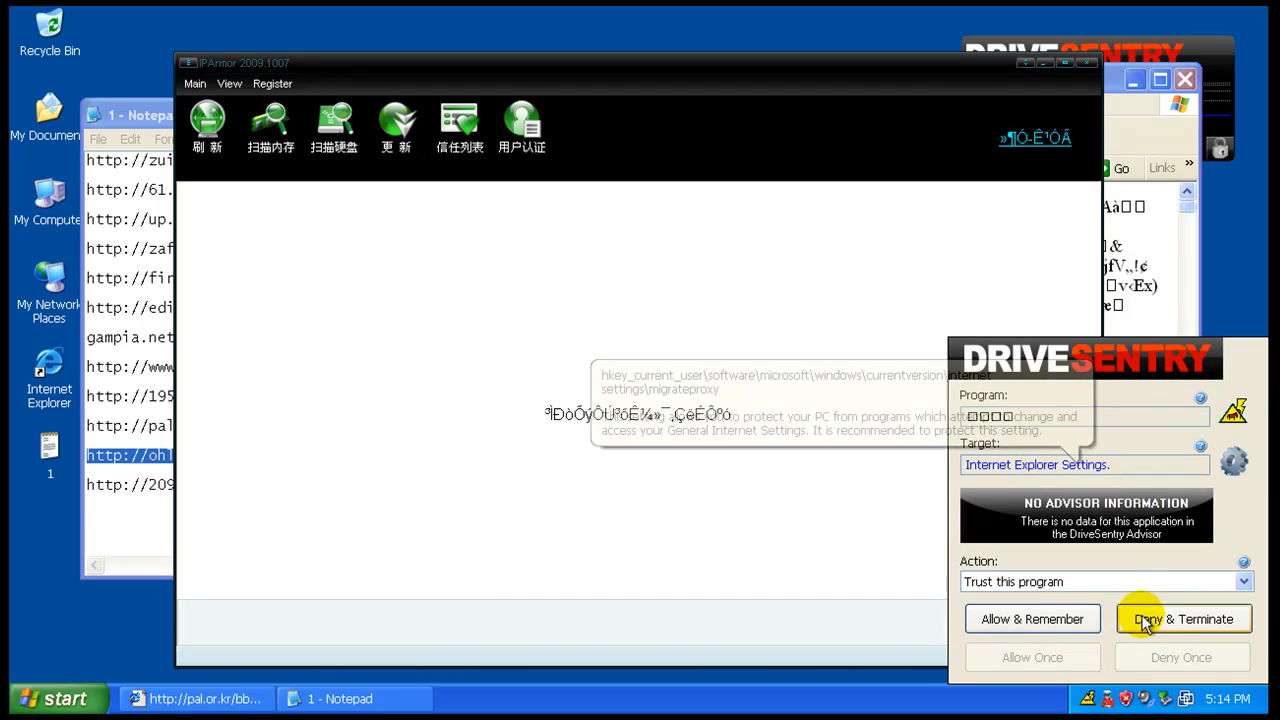
left_click(1182, 618)
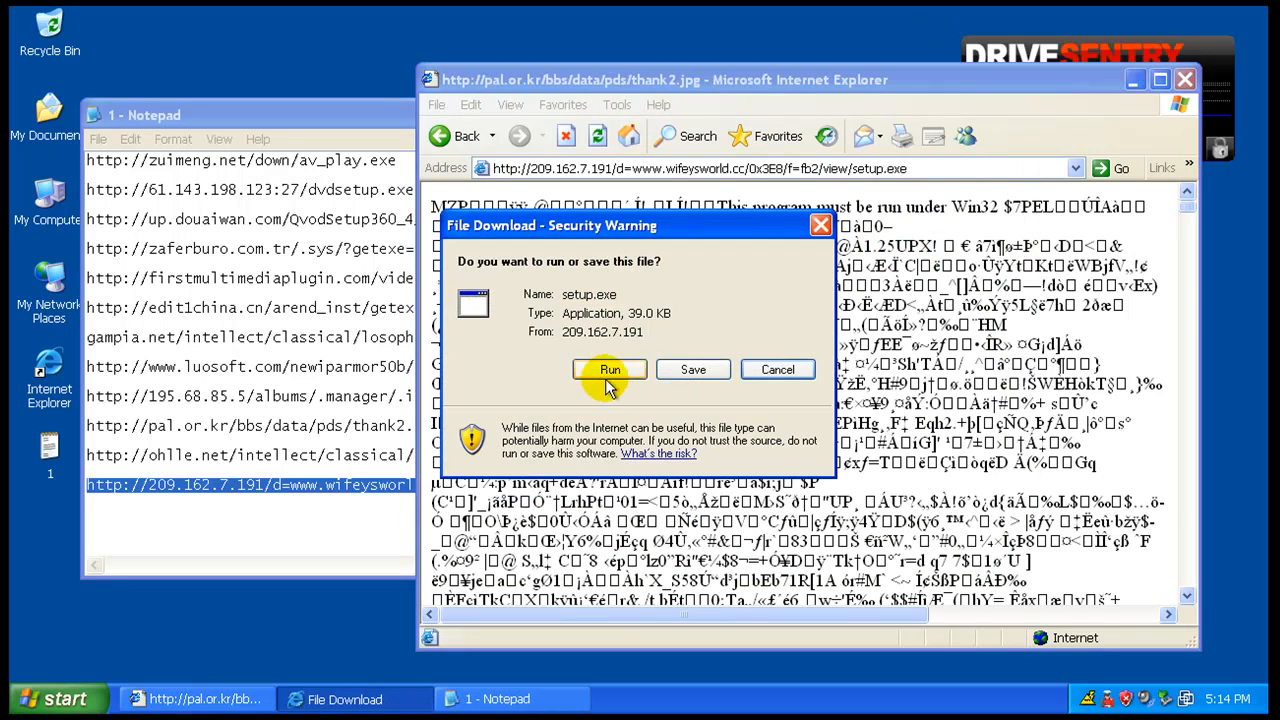
left_click(610, 368)
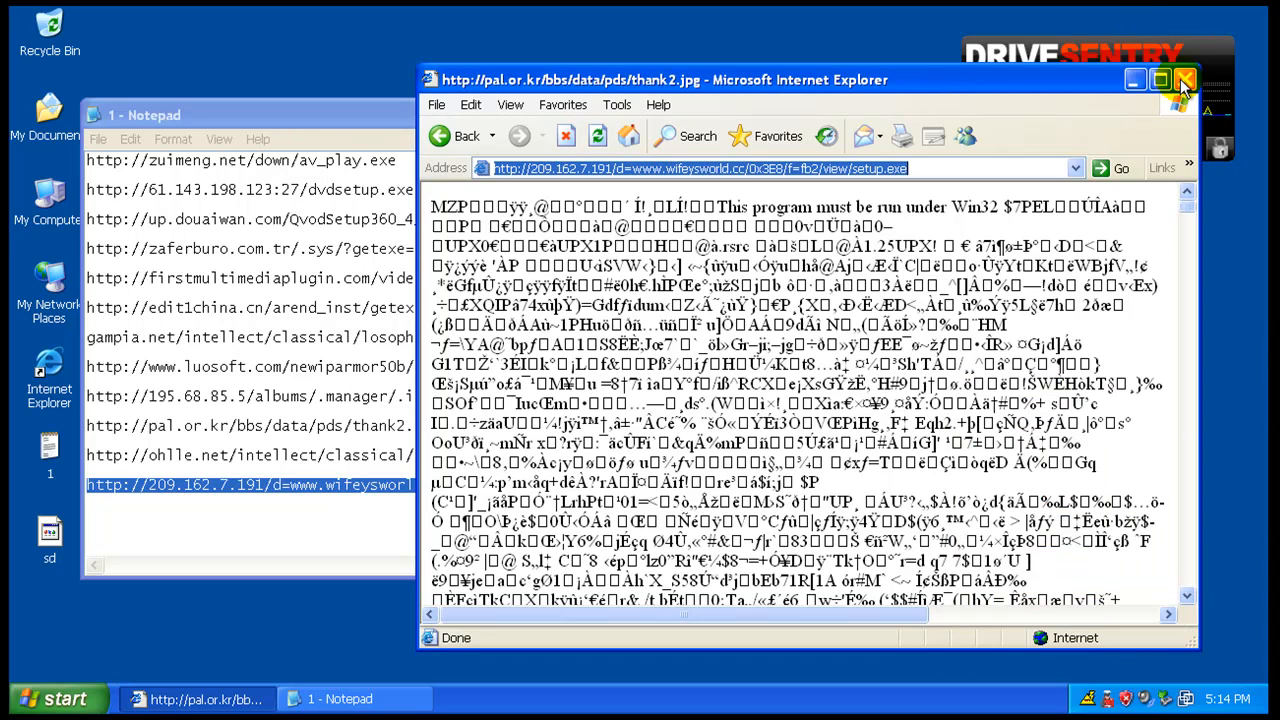
- Close Internet Explorer and start a Full Scan from the DriveSentry tray Scanner
left_click(1184, 80)
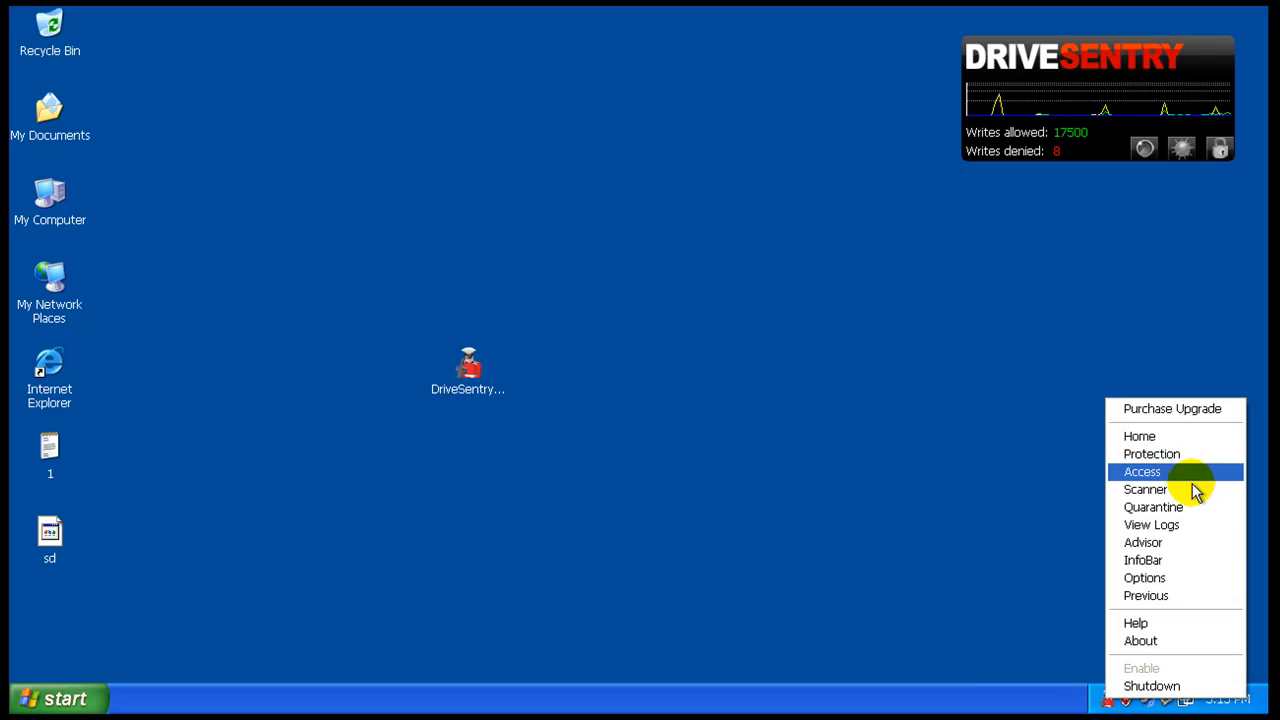
left_click(1144, 488)
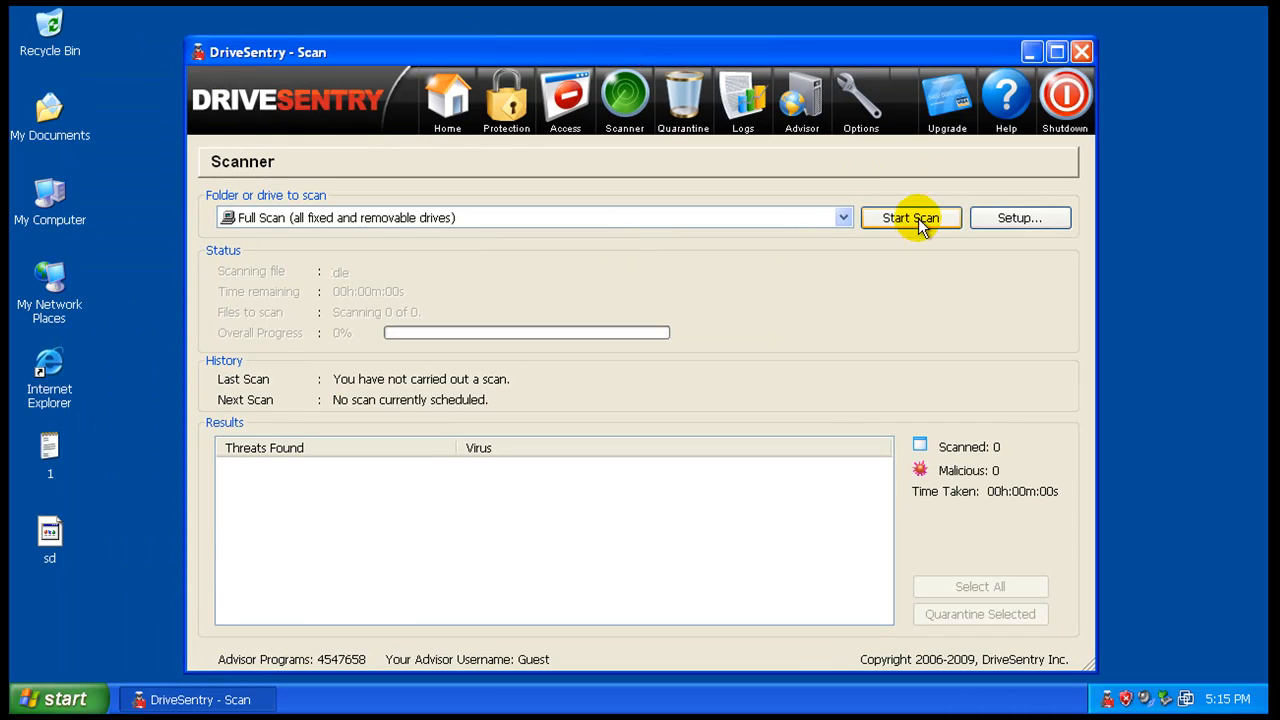
left_click(910, 218)
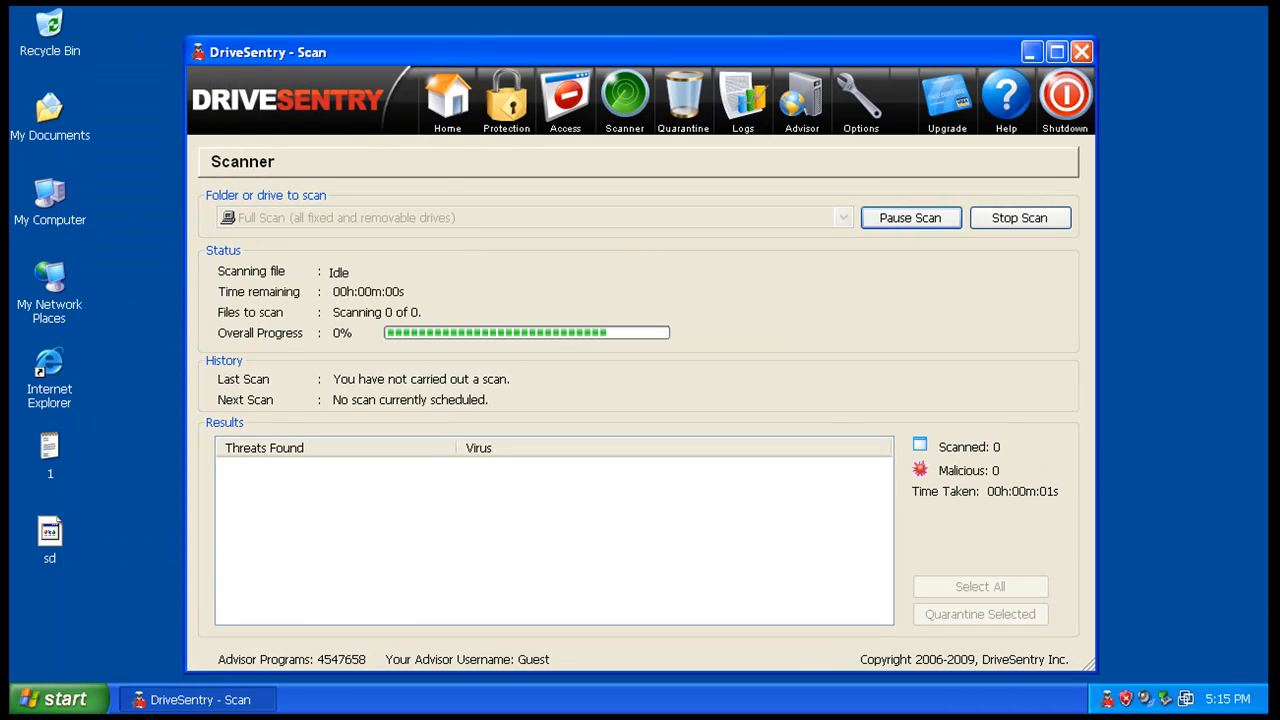